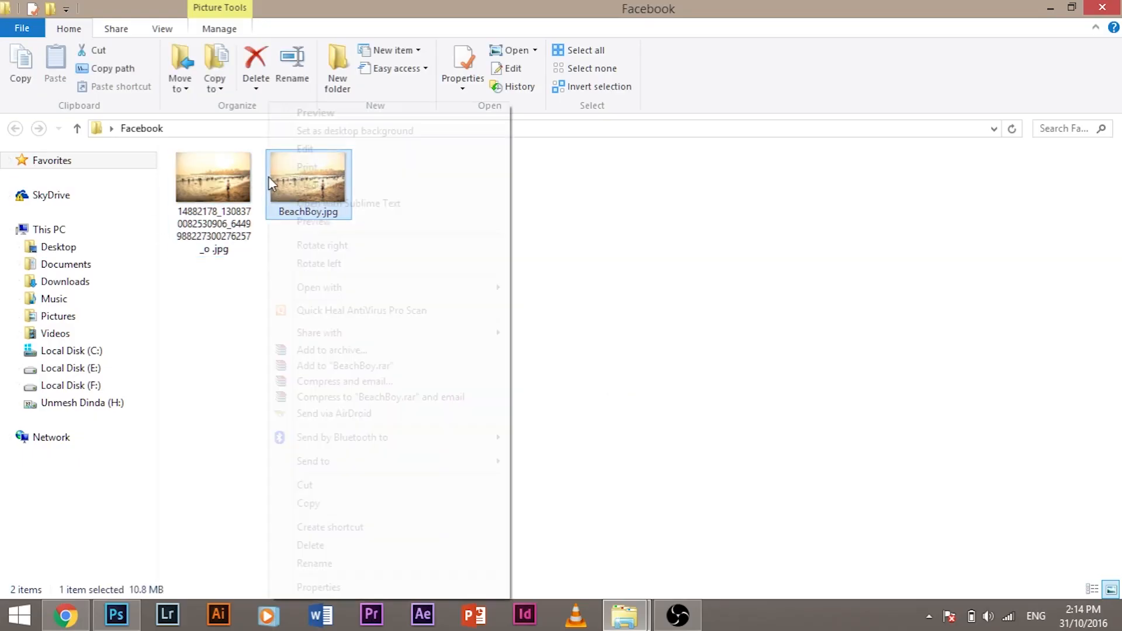
Step: Check BeachBoy.jpg's properties (10.8 MB), then the long-named photo's properties (348 KB)
click(319, 587)
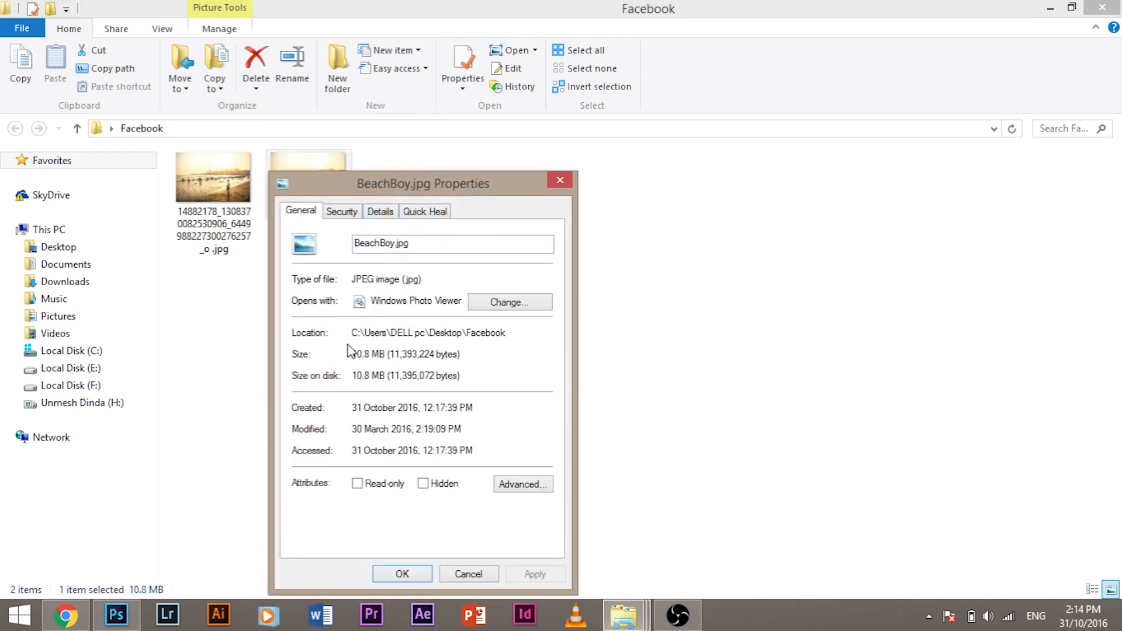
mouse_move(377, 361)
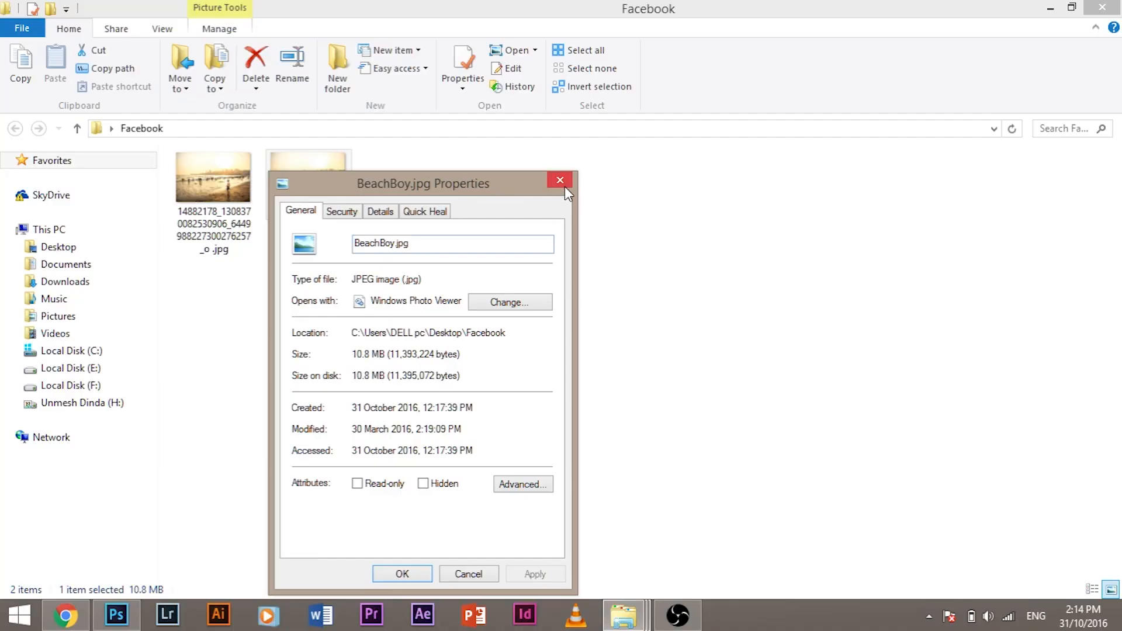
click(560, 179)
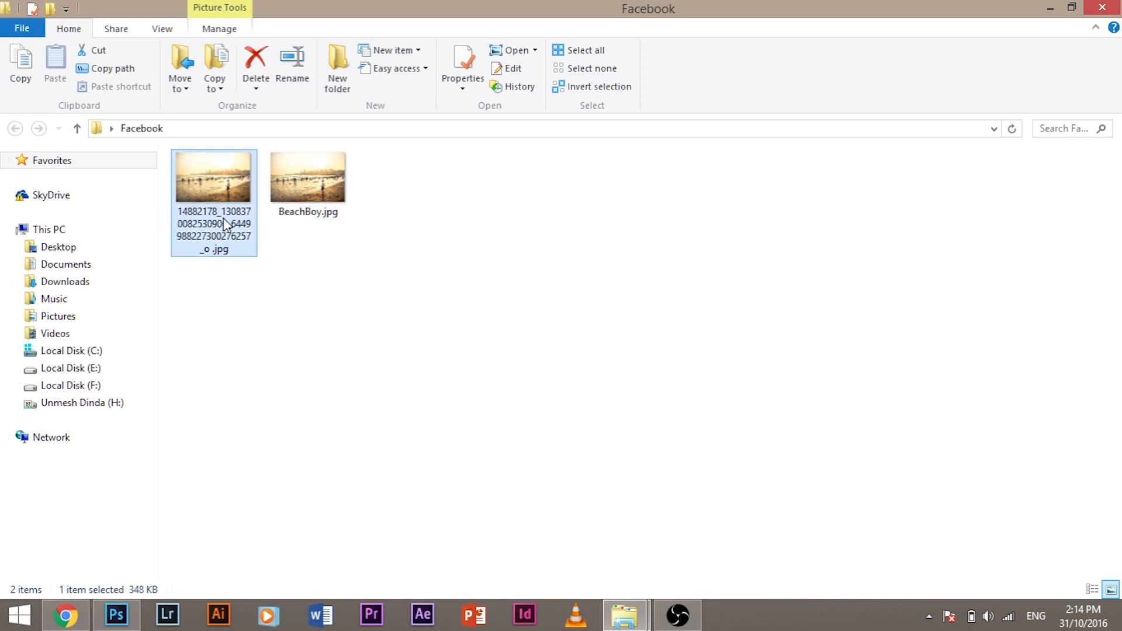
mouse_move(227, 184)
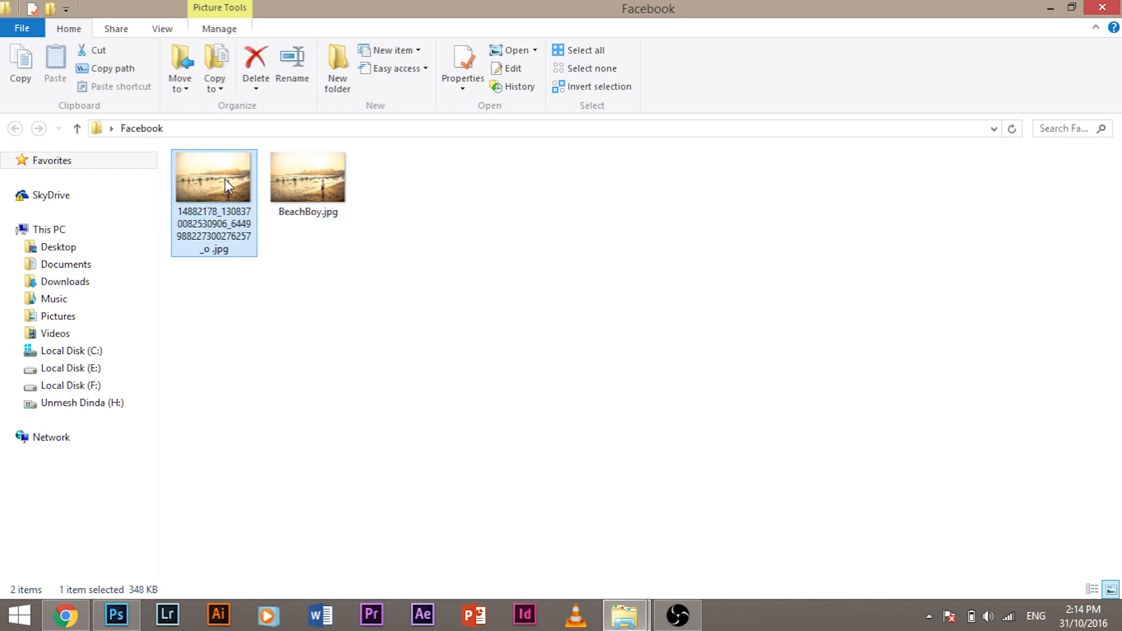
click(462, 67)
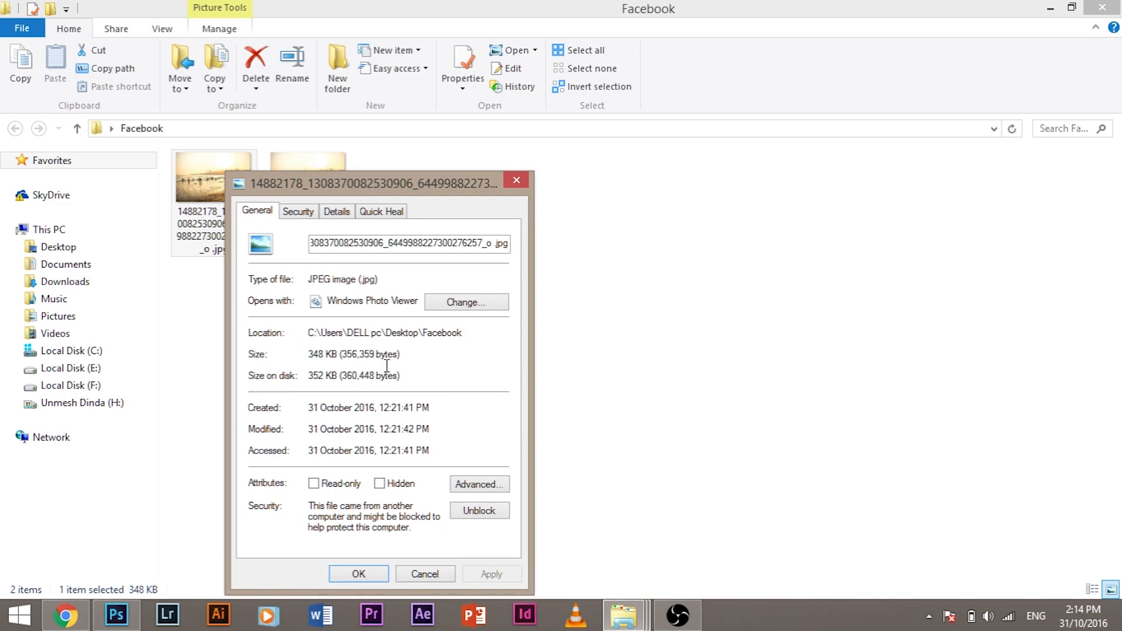
click(358, 573)
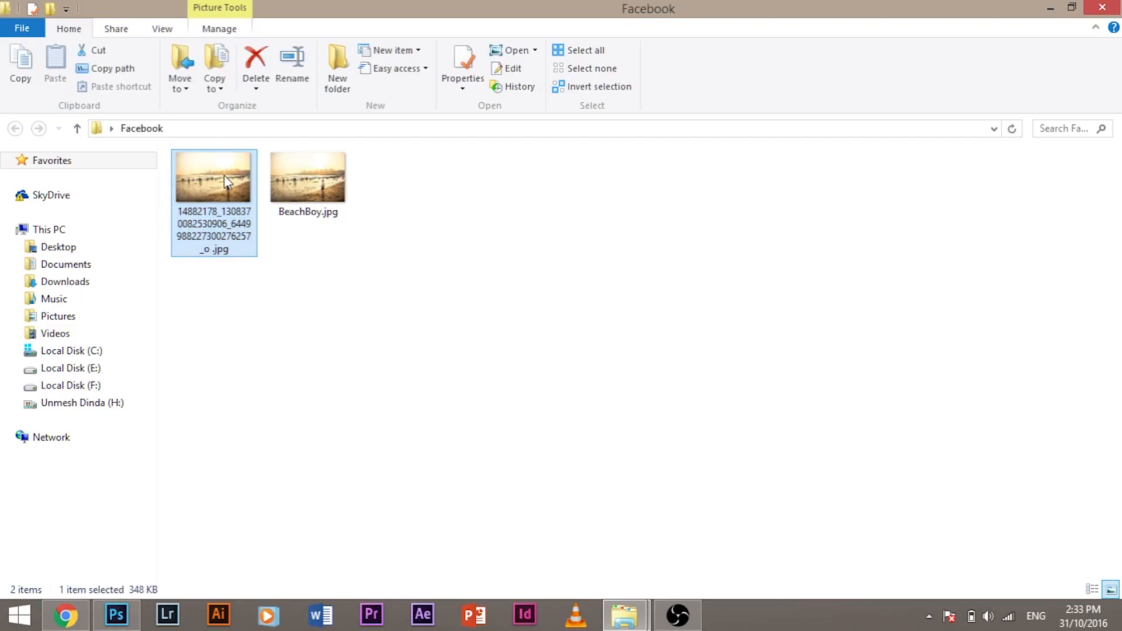
Step: Open BeachBoy.jpg's properties and move it beside the long-named photo's properties sheet
right_click(213, 177)
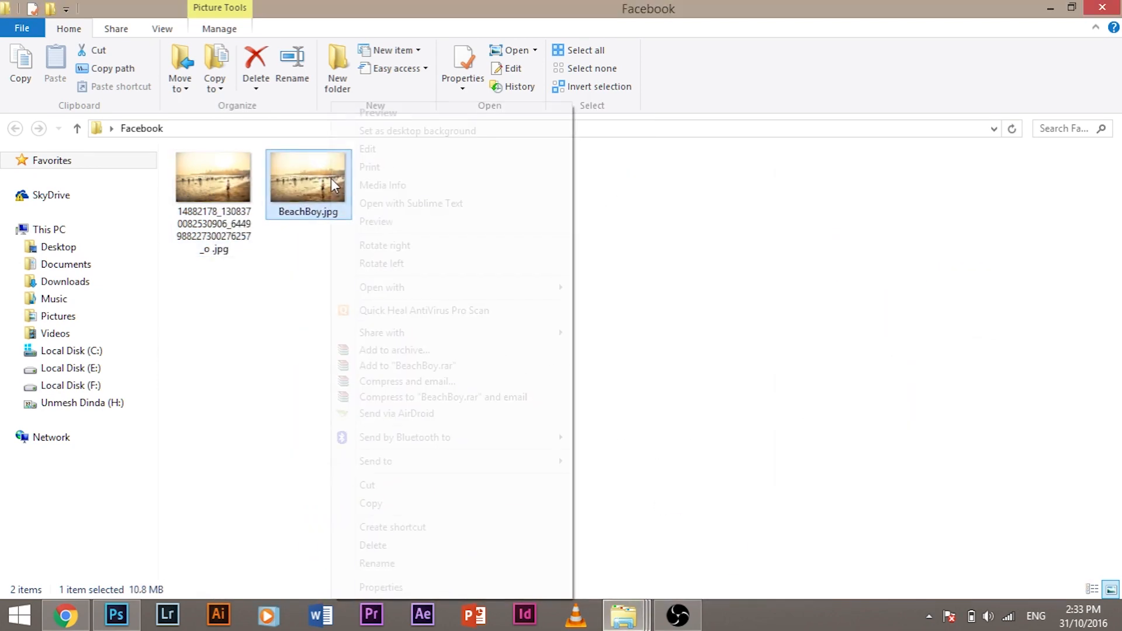
click(381, 587)
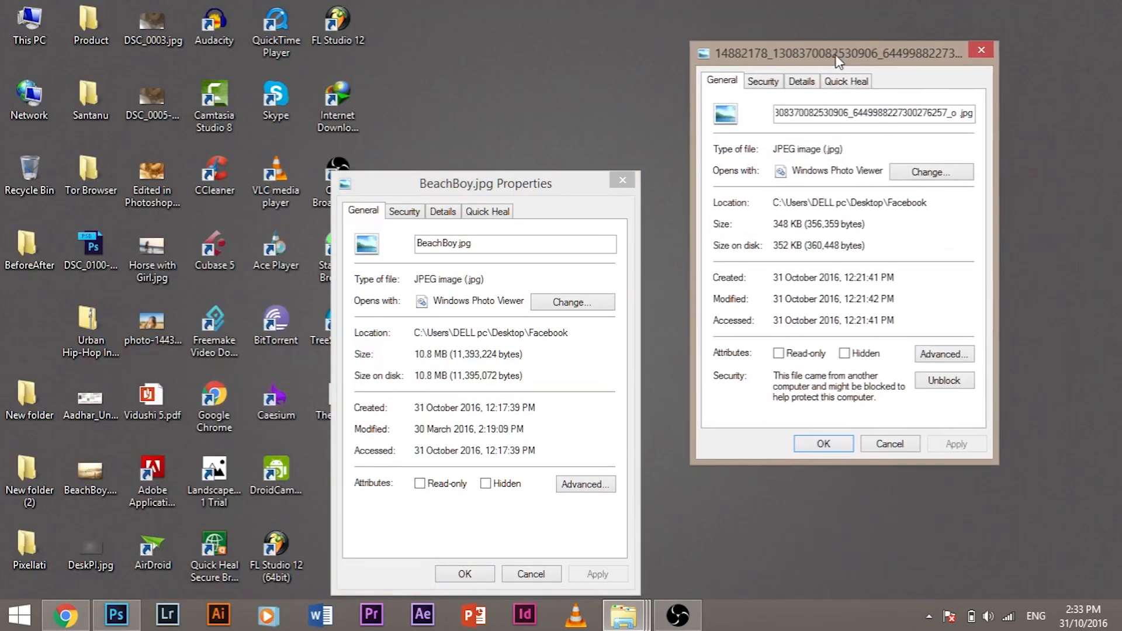
drag(485, 182, 520, 94)
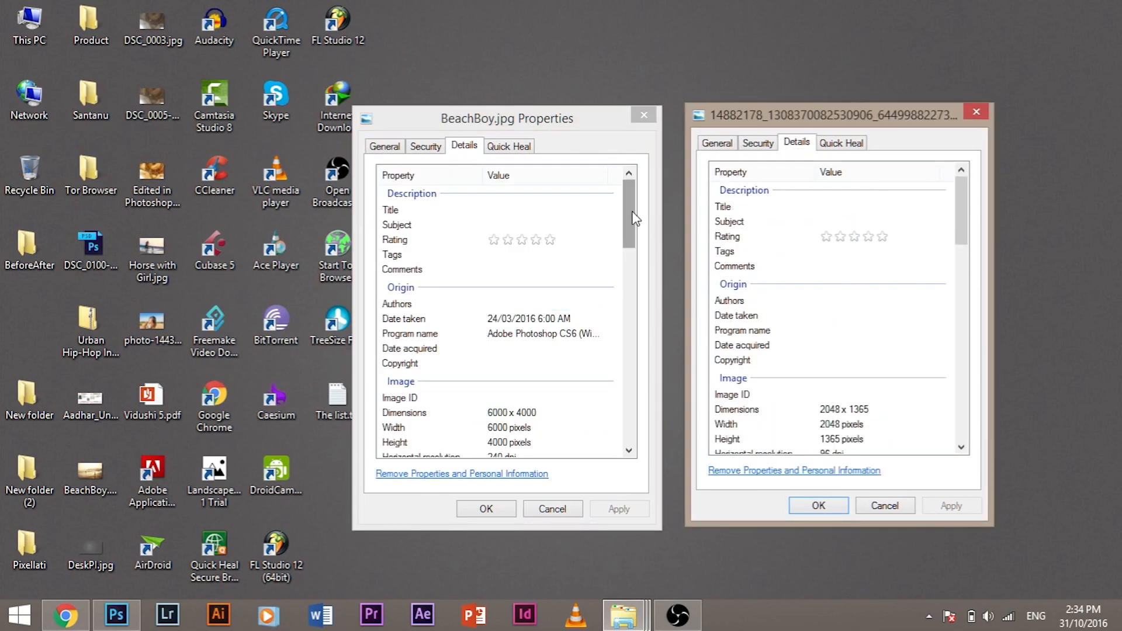
scroll(down, 3)
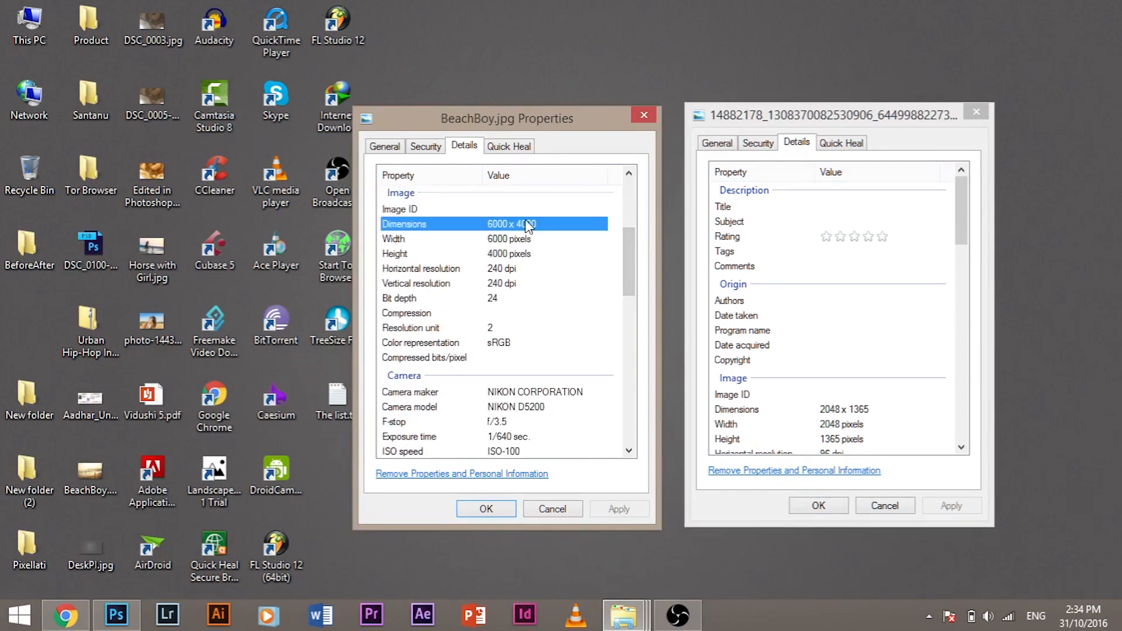
scroll(down, 3)
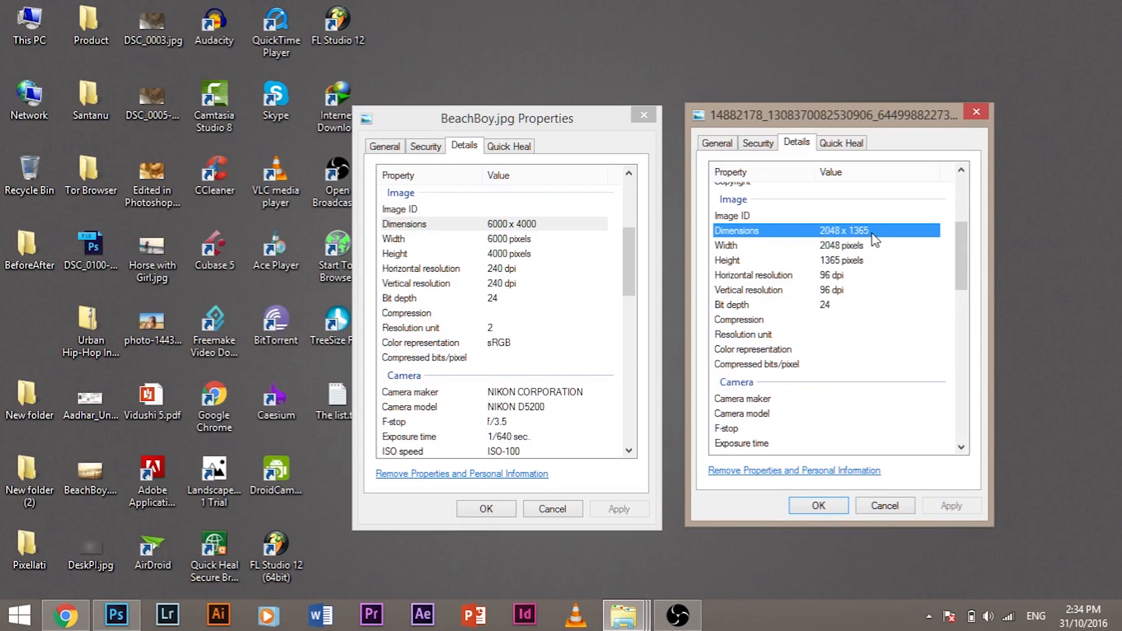
mouse_move(790, 245)
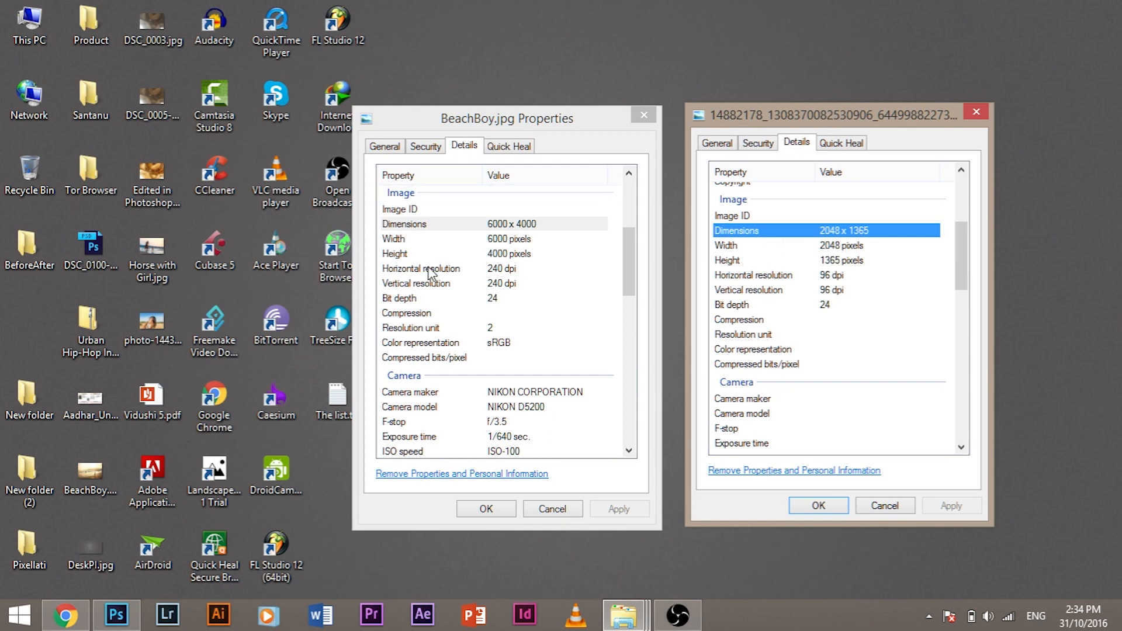
click(421, 268)
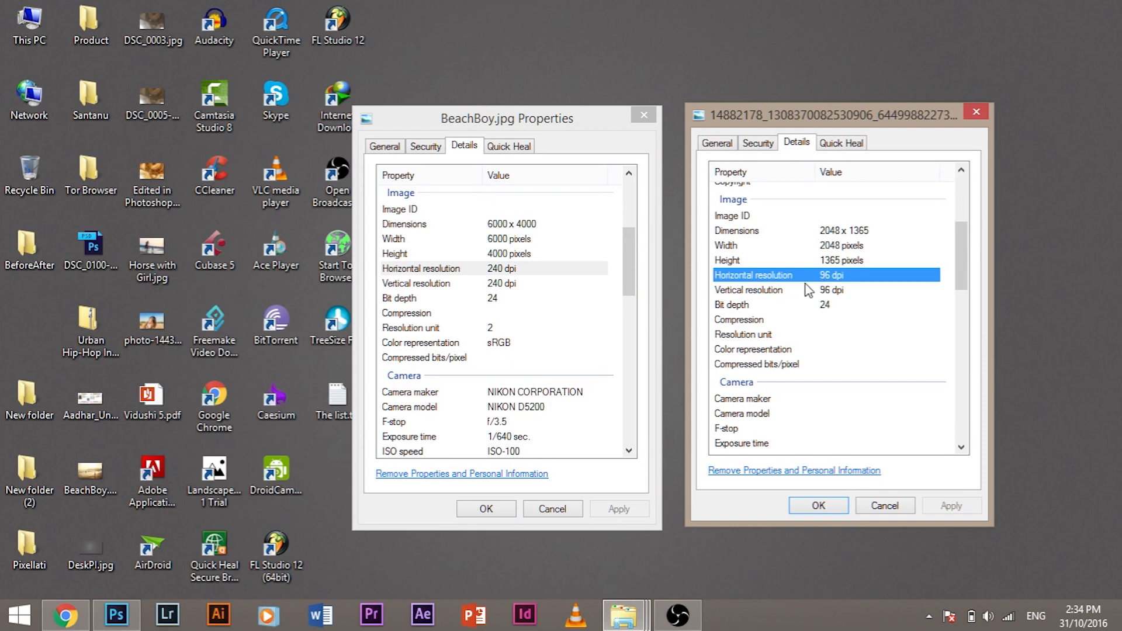
mouse_move(446, 310)
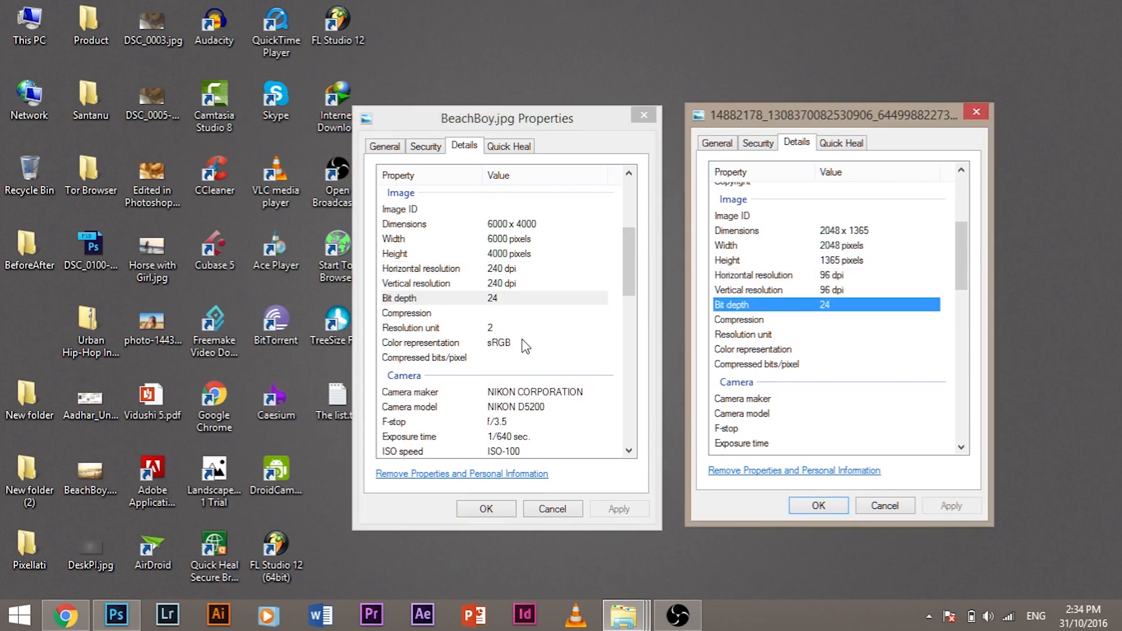
click(494, 342)
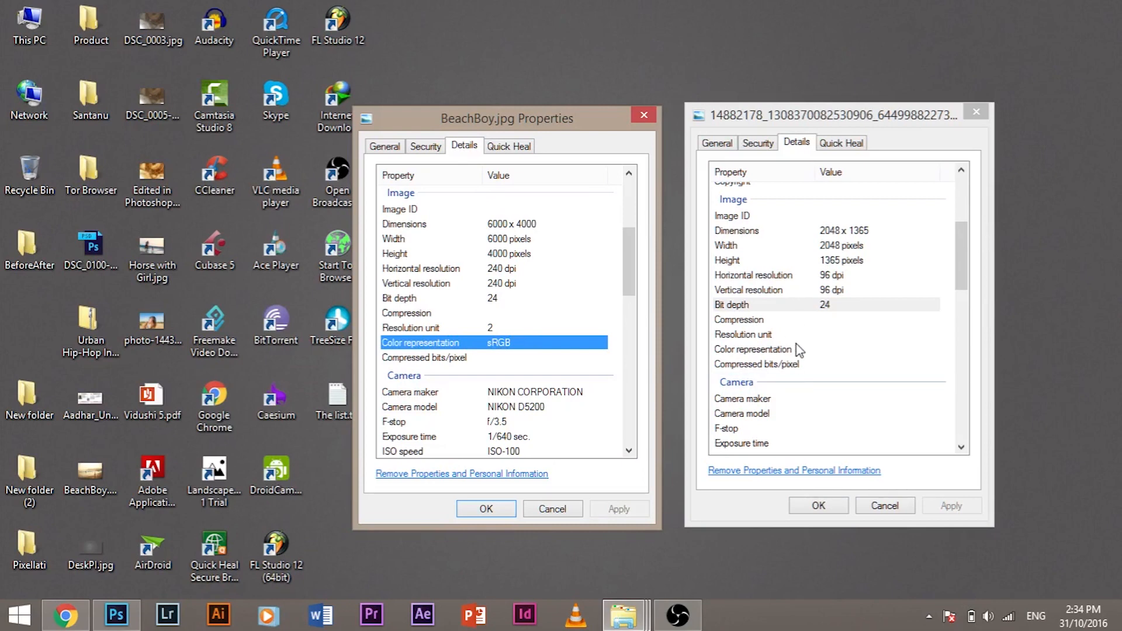
mouse_move(761, 357)
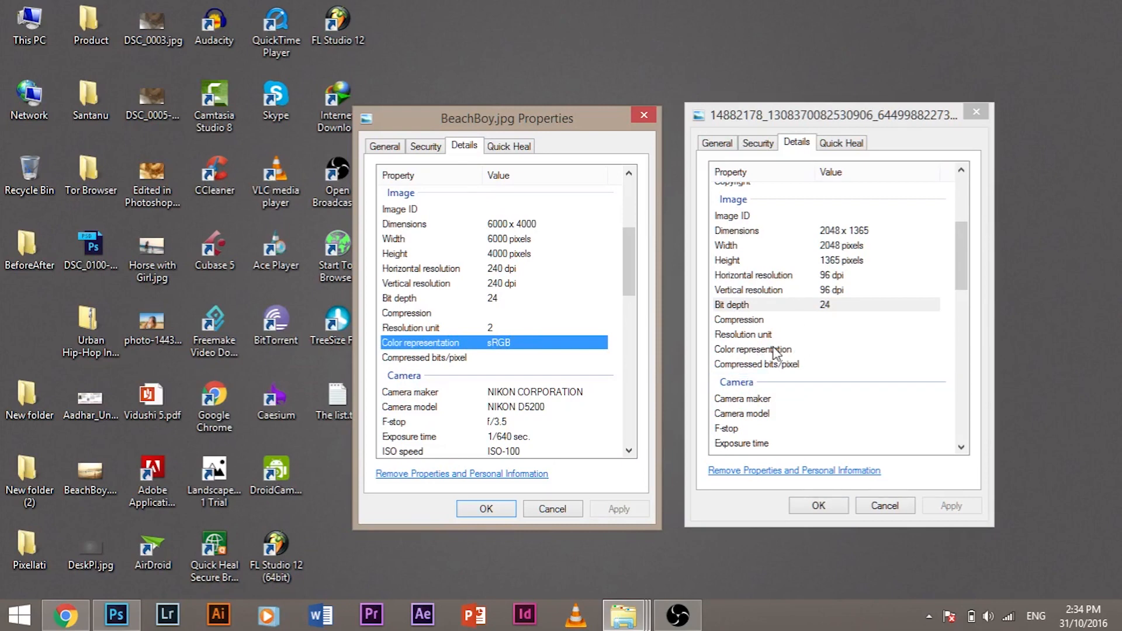
scroll(down, 3)
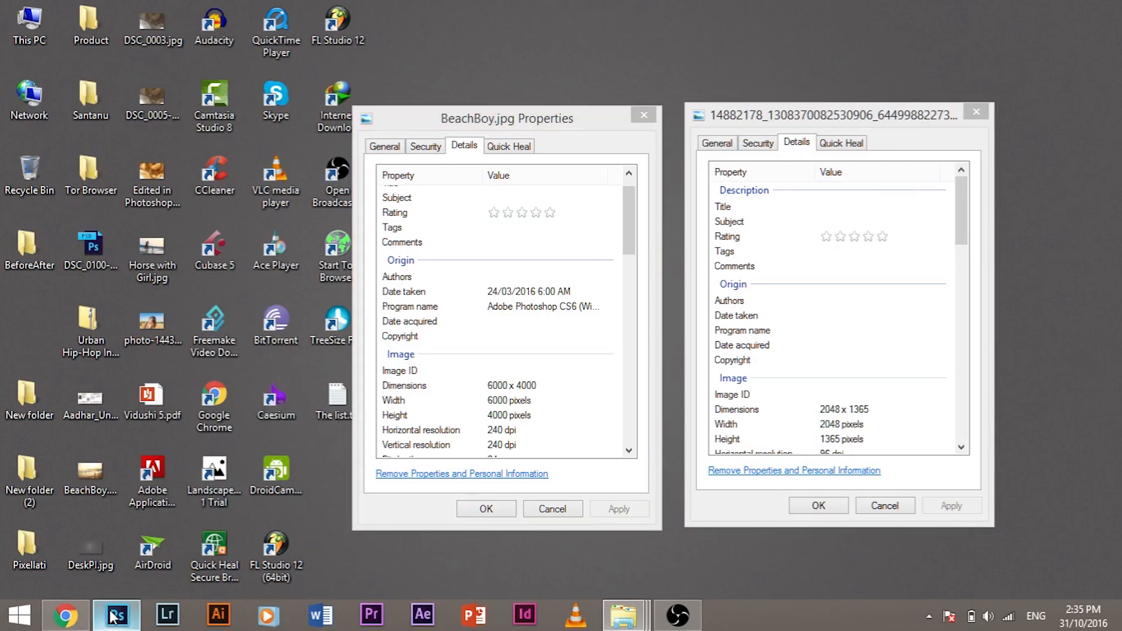
Step: Open BeachBoy.jpg from the desktop Facebook folder in Photoshop
click(115, 615)
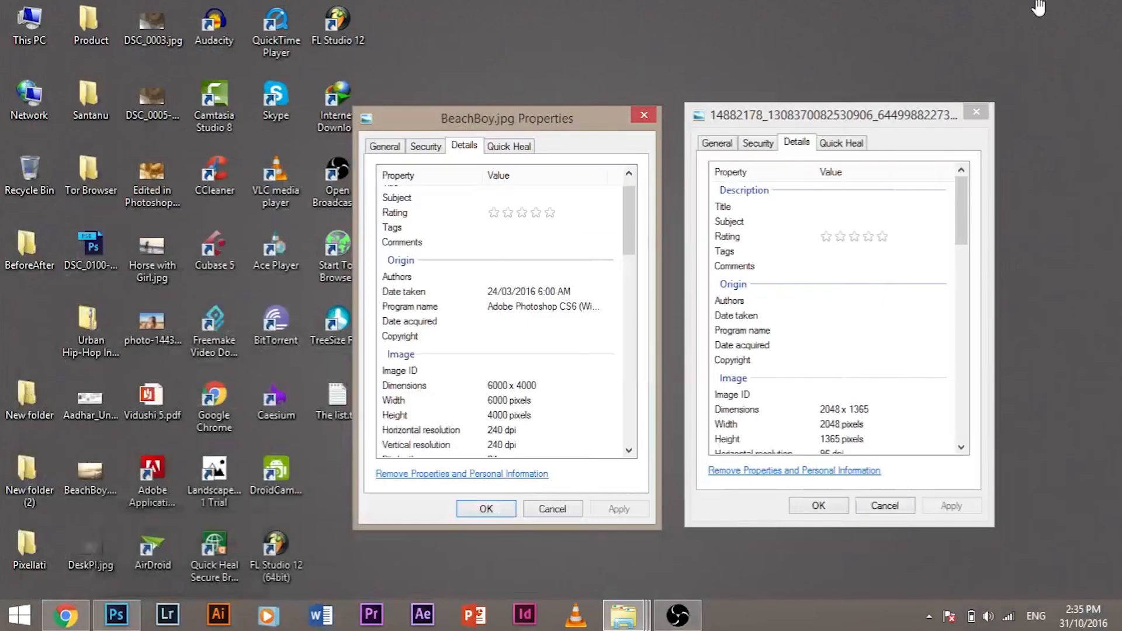
drag(507, 118, 536, 224)
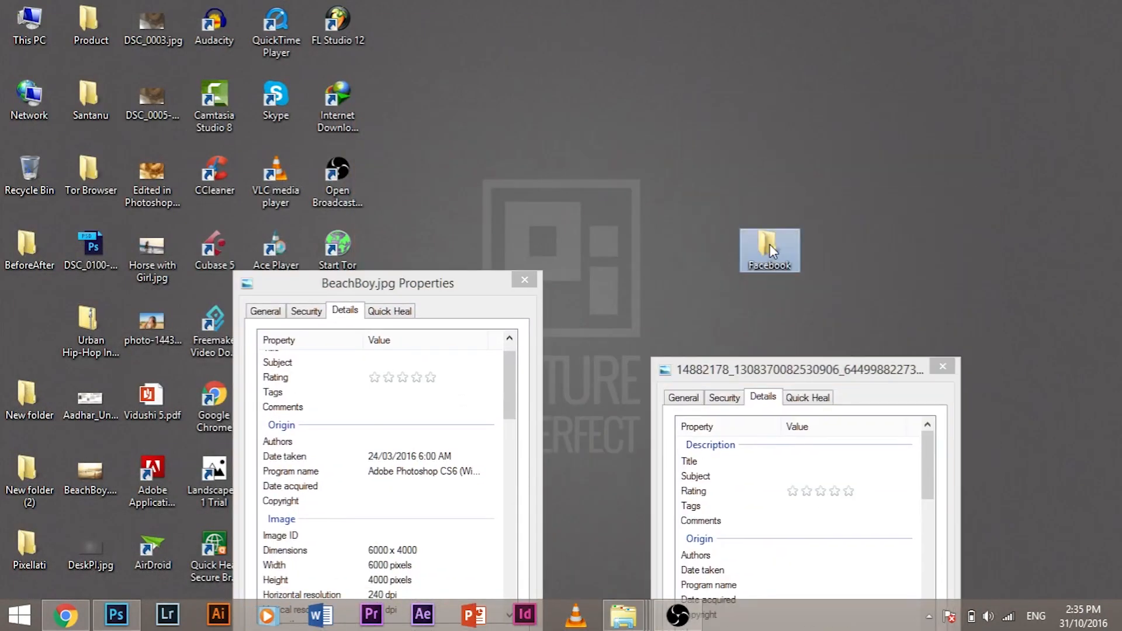
double_click(768, 245)
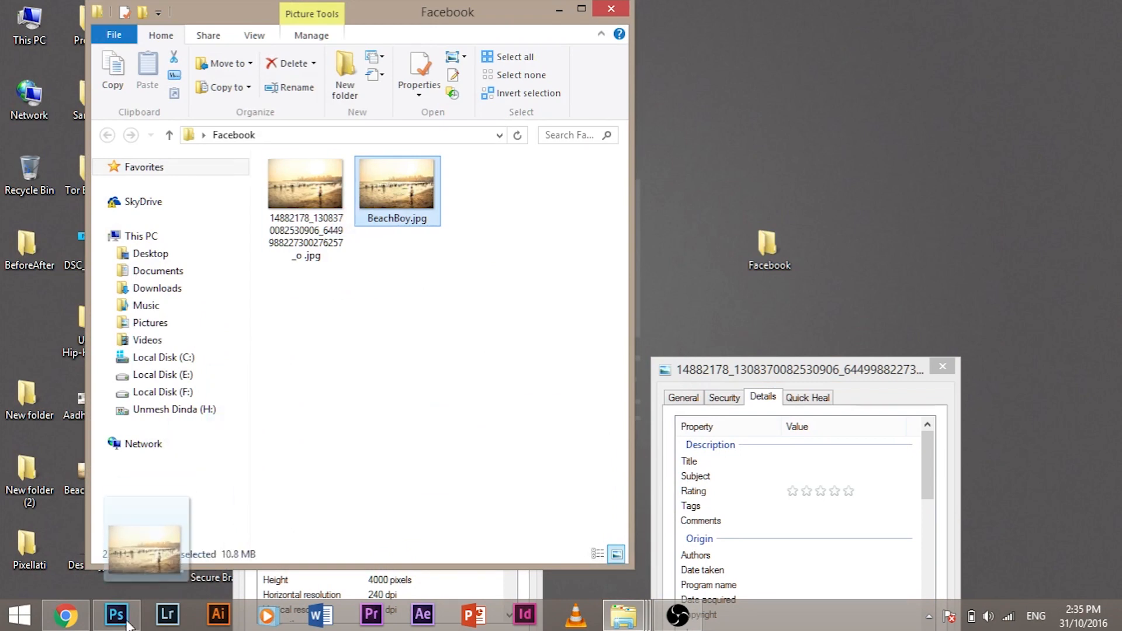
click(117, 615)
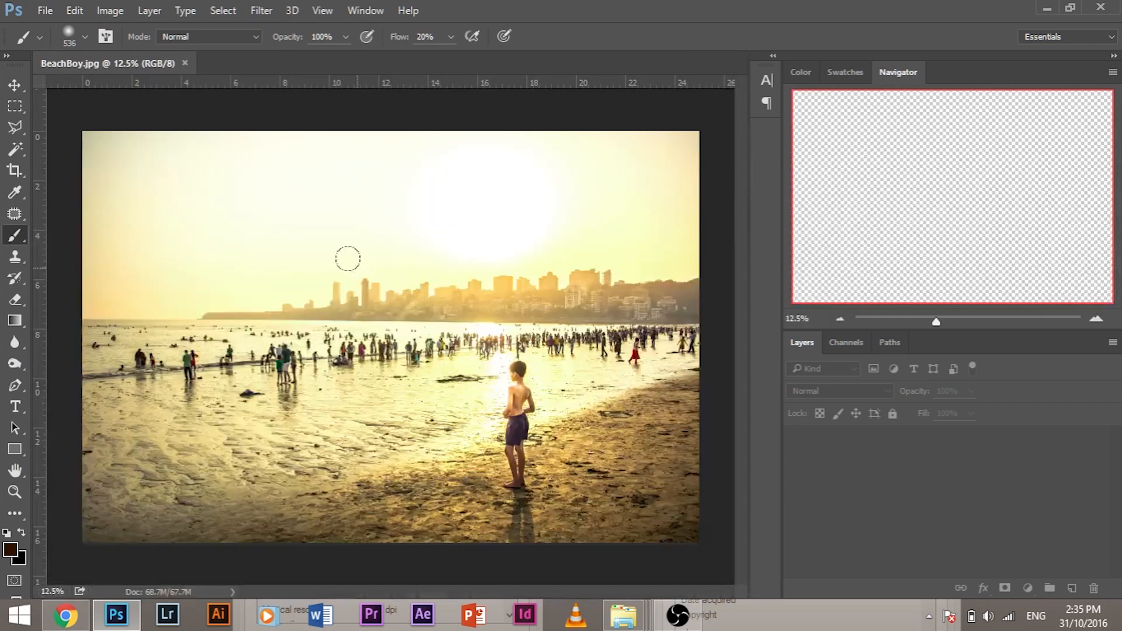
click(109, 10)
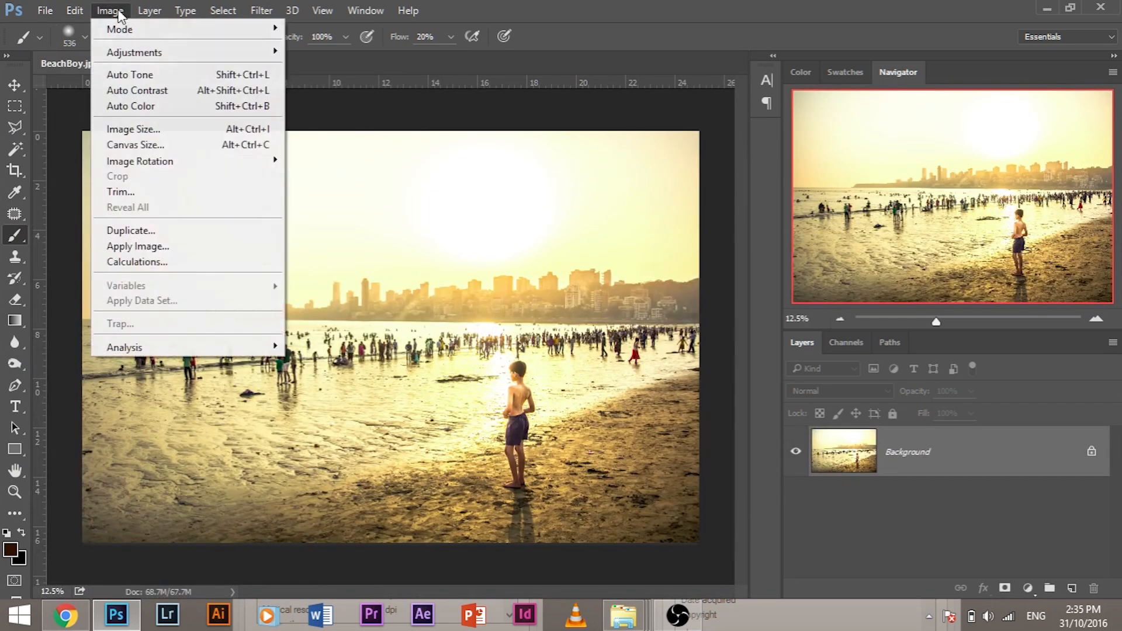
Step: Resize BeachBoy to 2048 × 1365 px at 240 dpi using Bicubic Sharper (reduction)
click(133, 128)
text(600020)
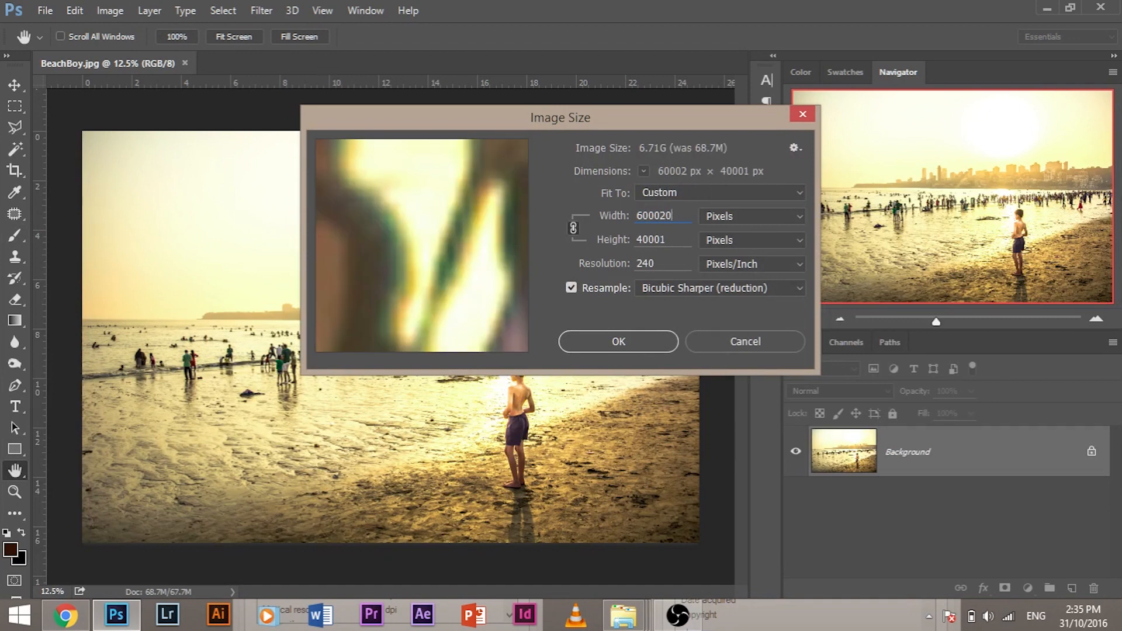
text(4)
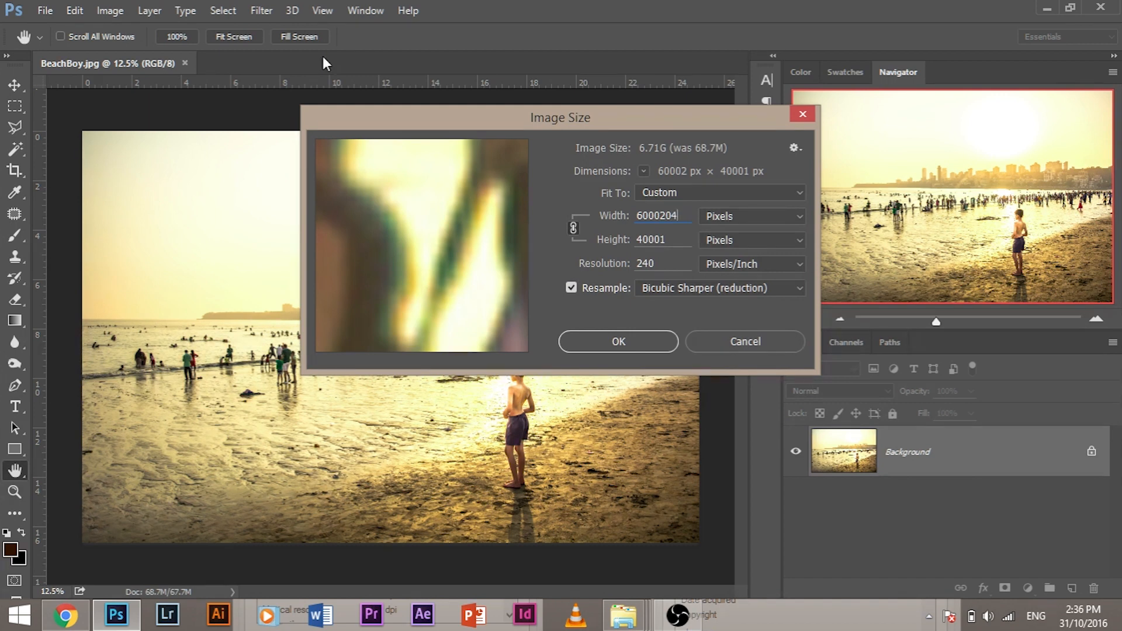
text(2048)
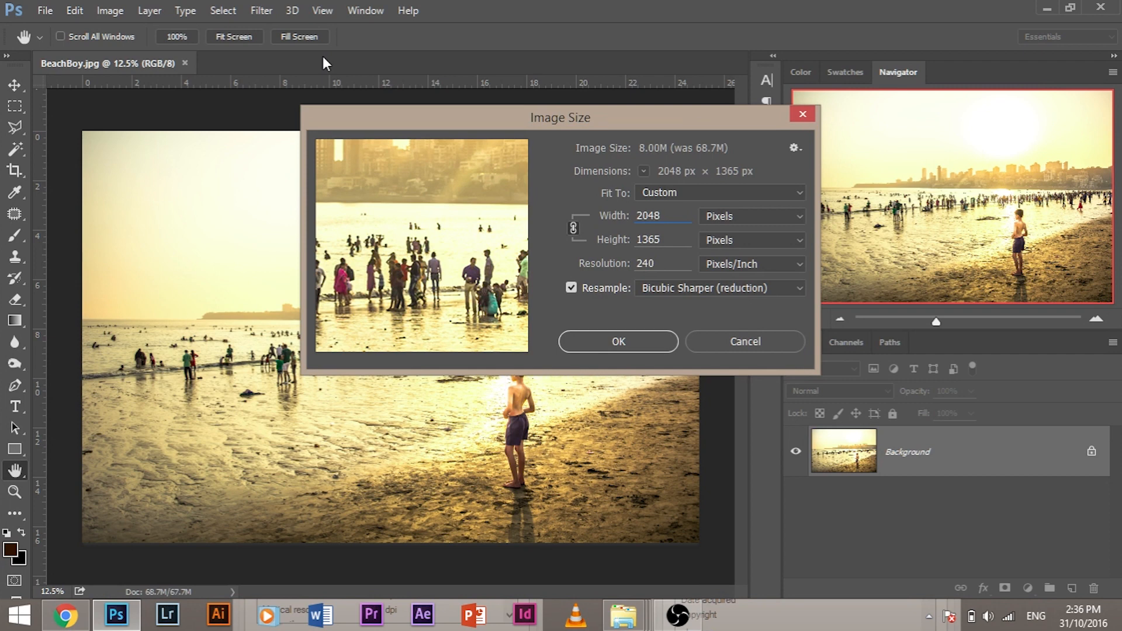
mouse_move(660, 295)
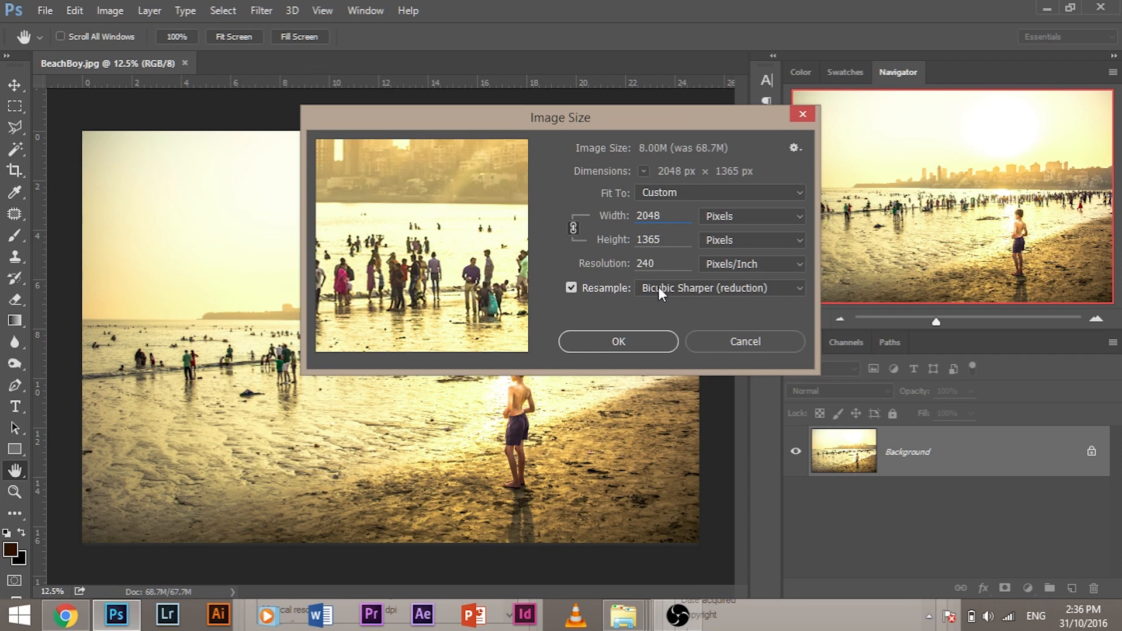
click(718, 287)
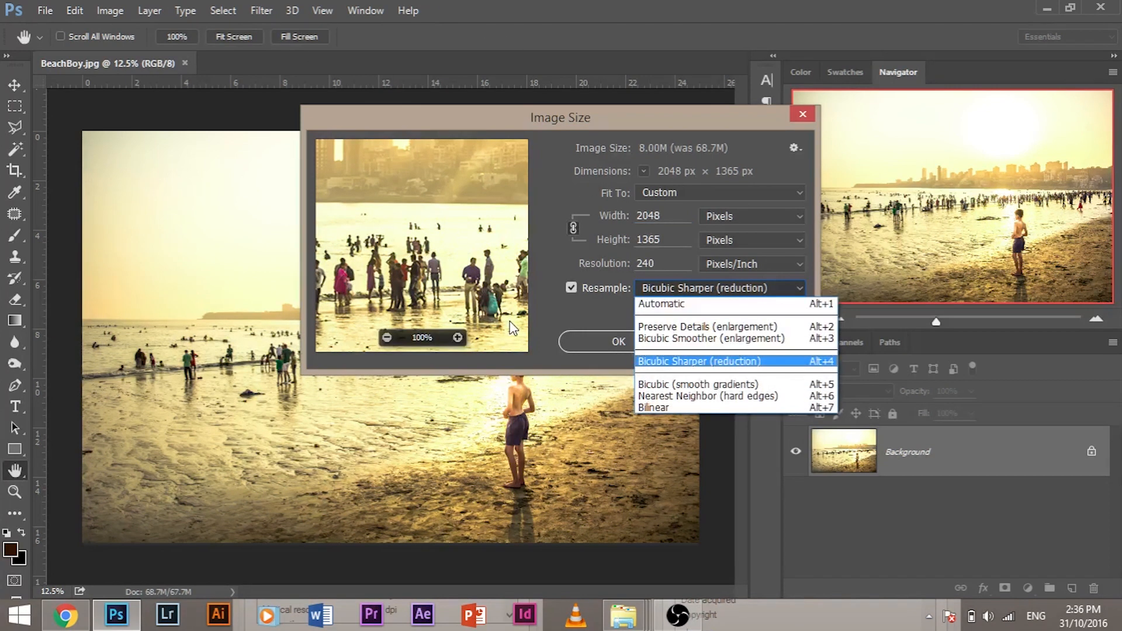
mouse_move(684, 369)
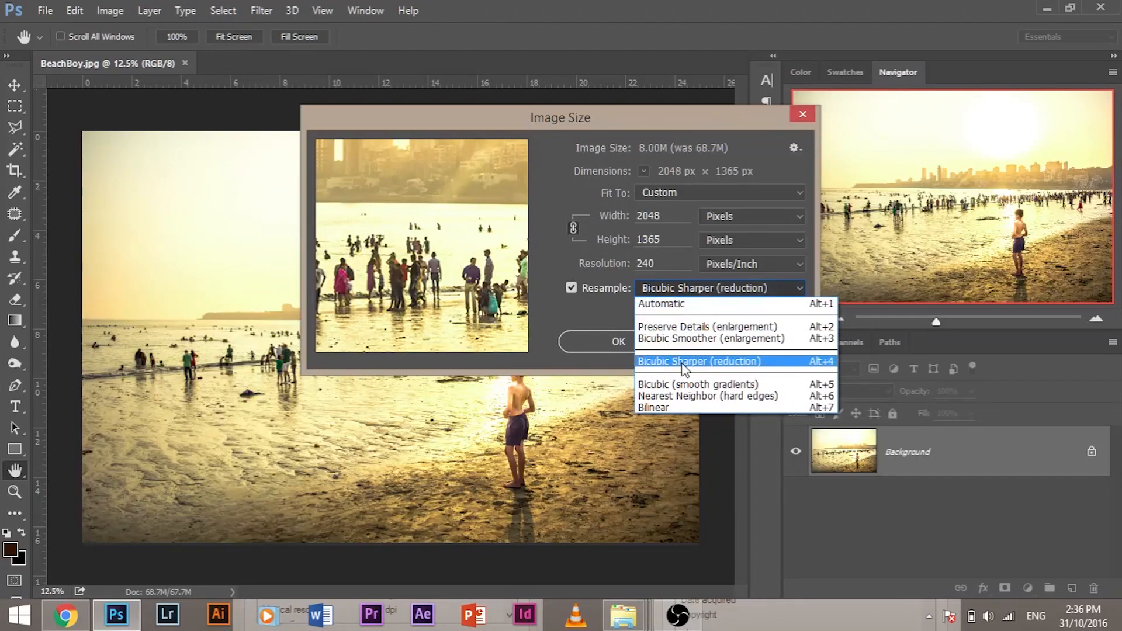
click(701, 361)
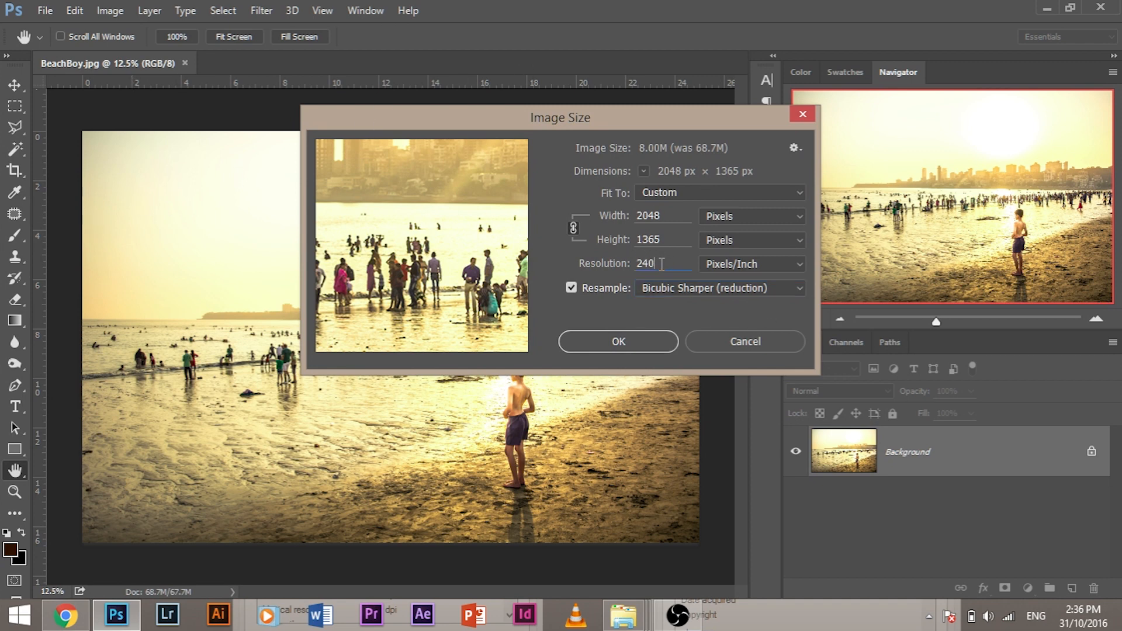
mouse_move(729, 233)
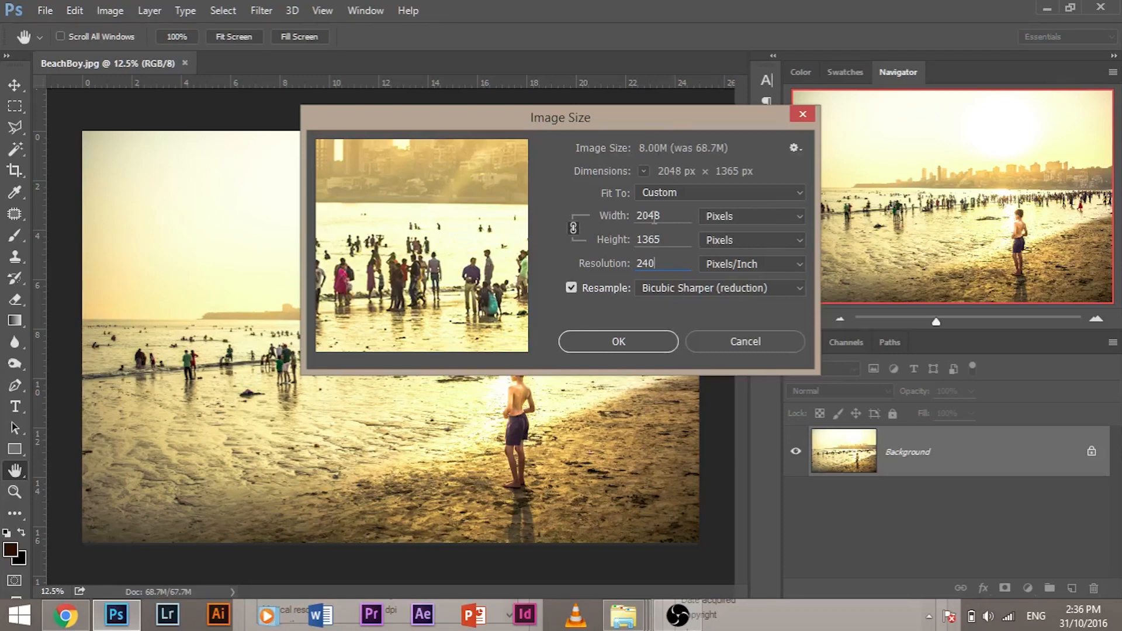
triple_click(662, 215)
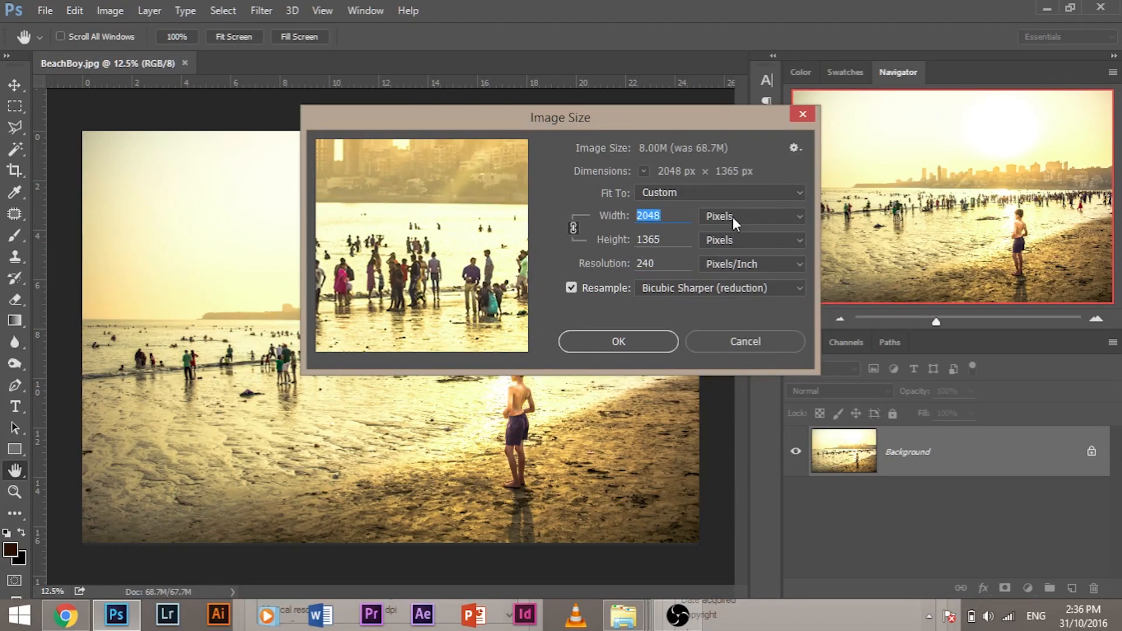
click(751, 216)
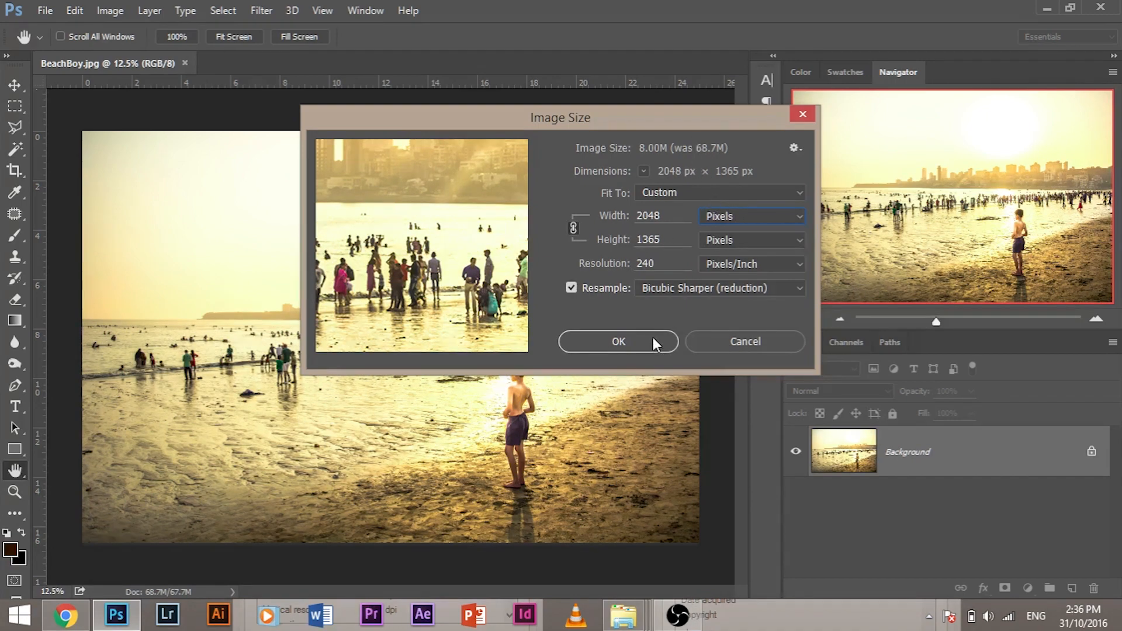
click(617, 341)
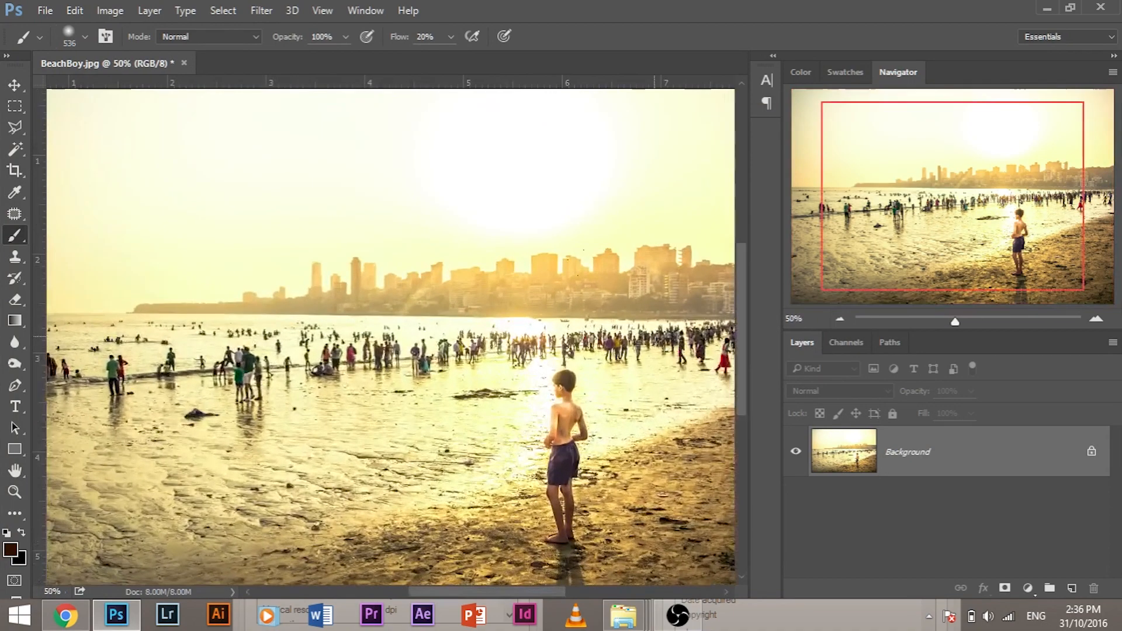
Step: Save as BeachBoy Compressed.jpg in the Facebook folder with JPEG quality 4 (Low), progressive
click(44, 10)
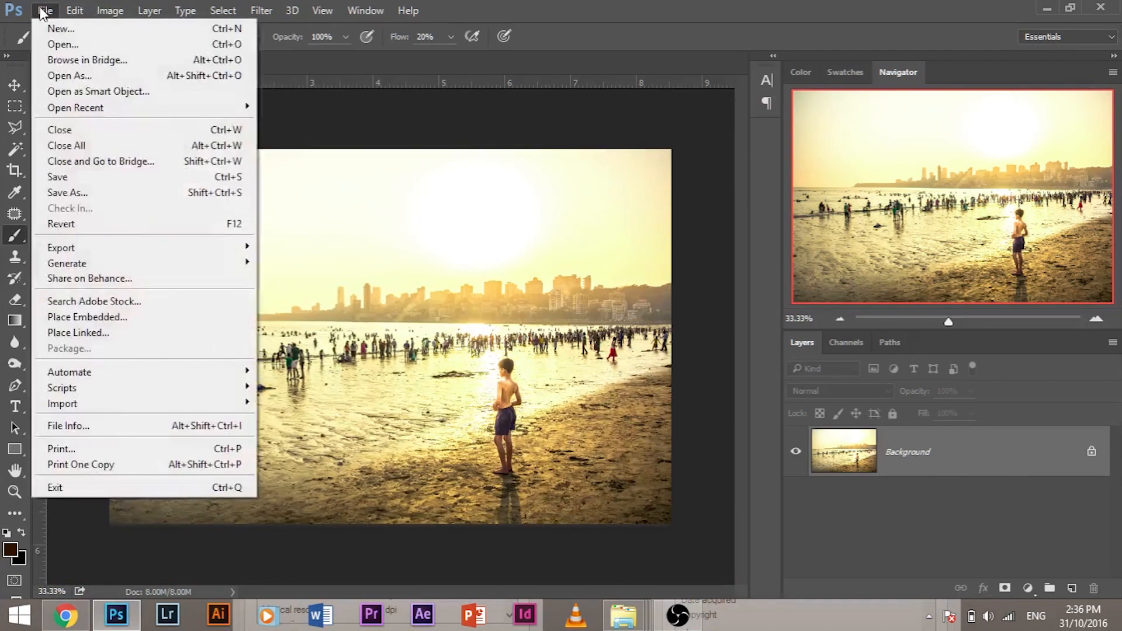
mouse_move(77, 223)
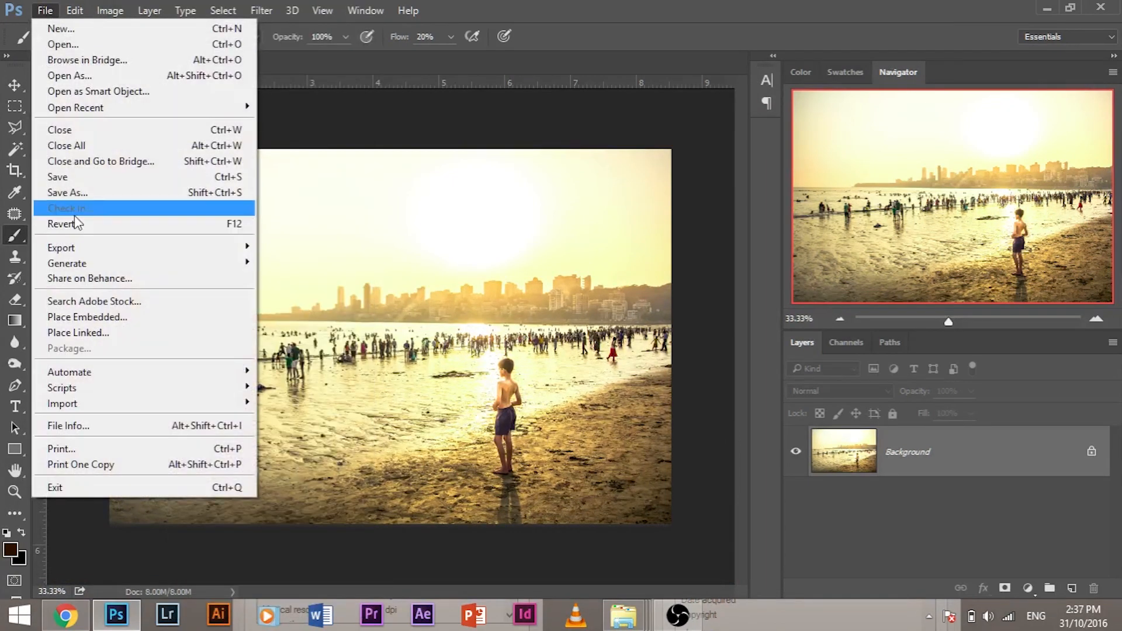
click(67, 192)
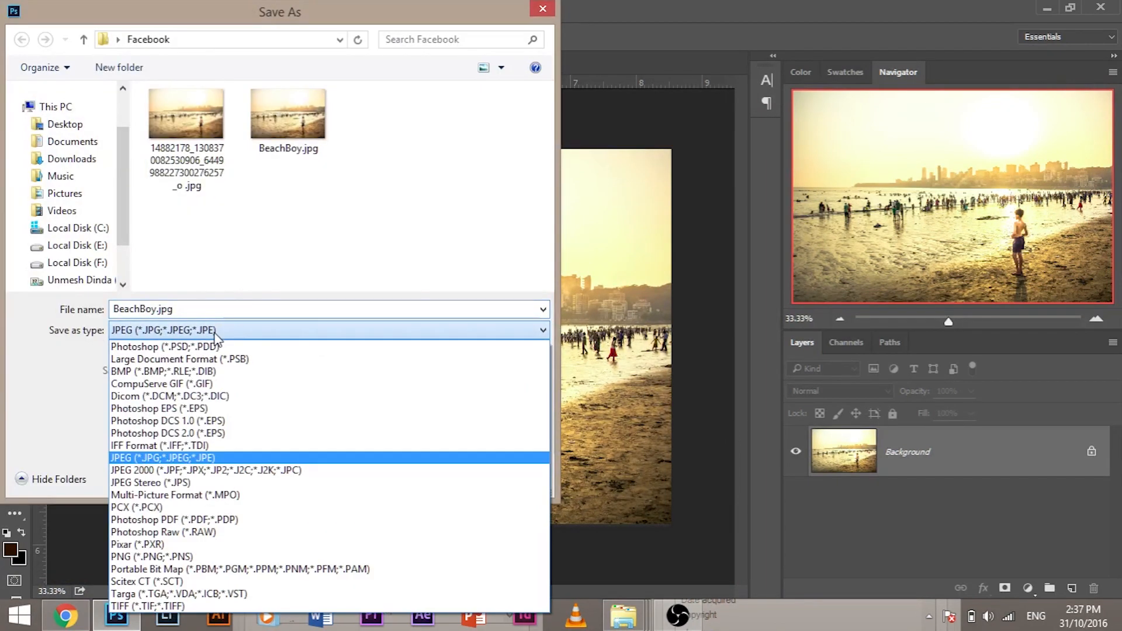
click(163, 457)
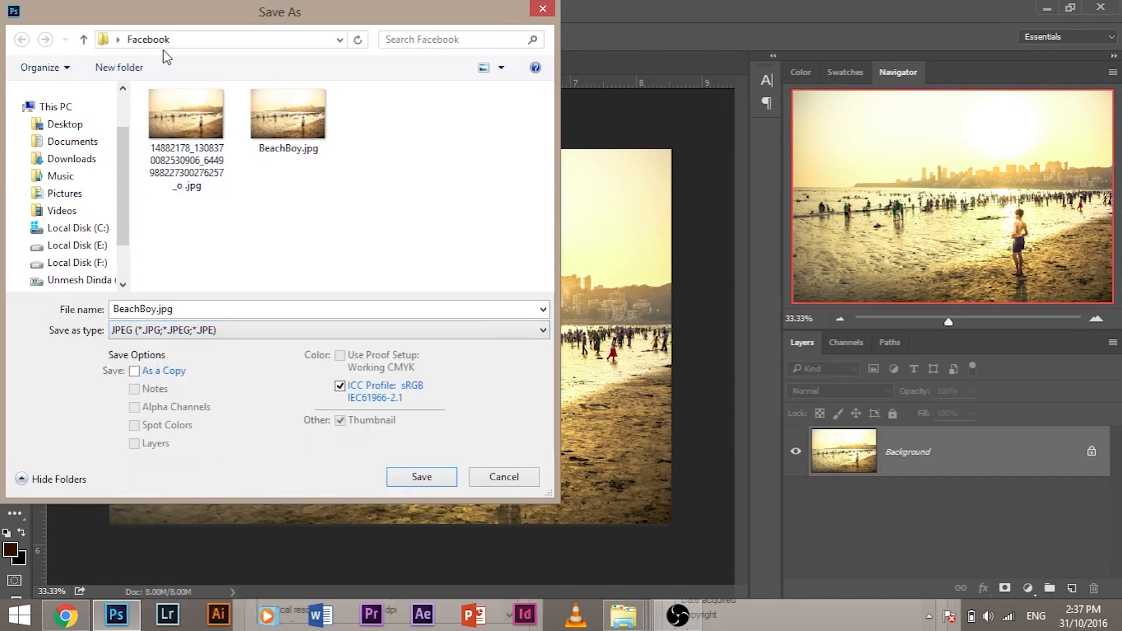
click(162, 309)
text( Compressed)
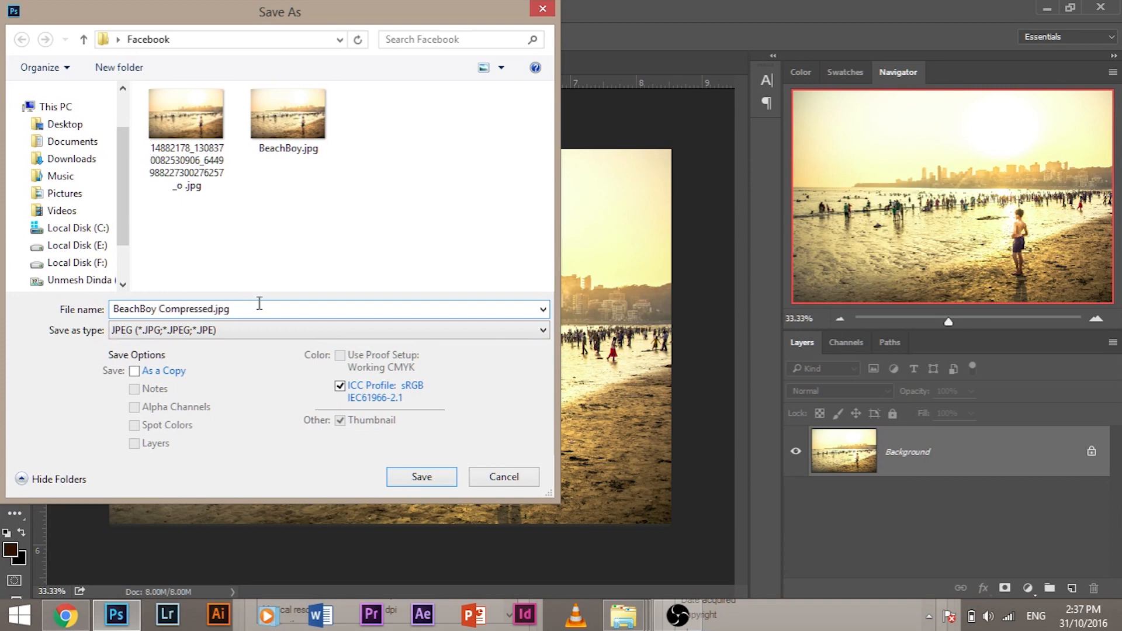
click(421, 477)
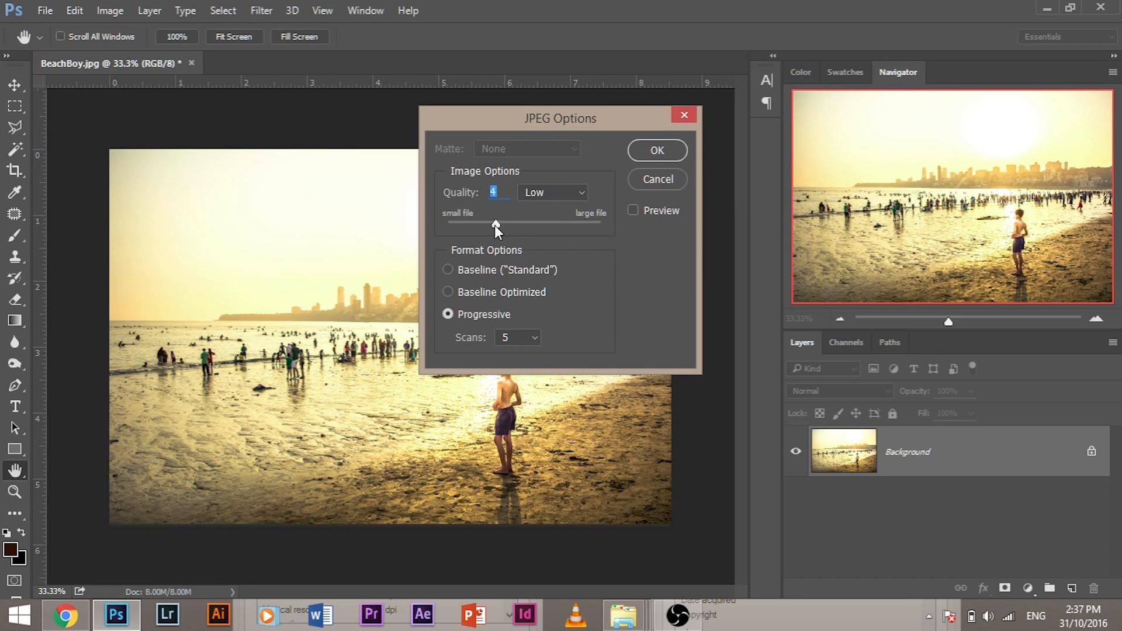
click(656, 150)
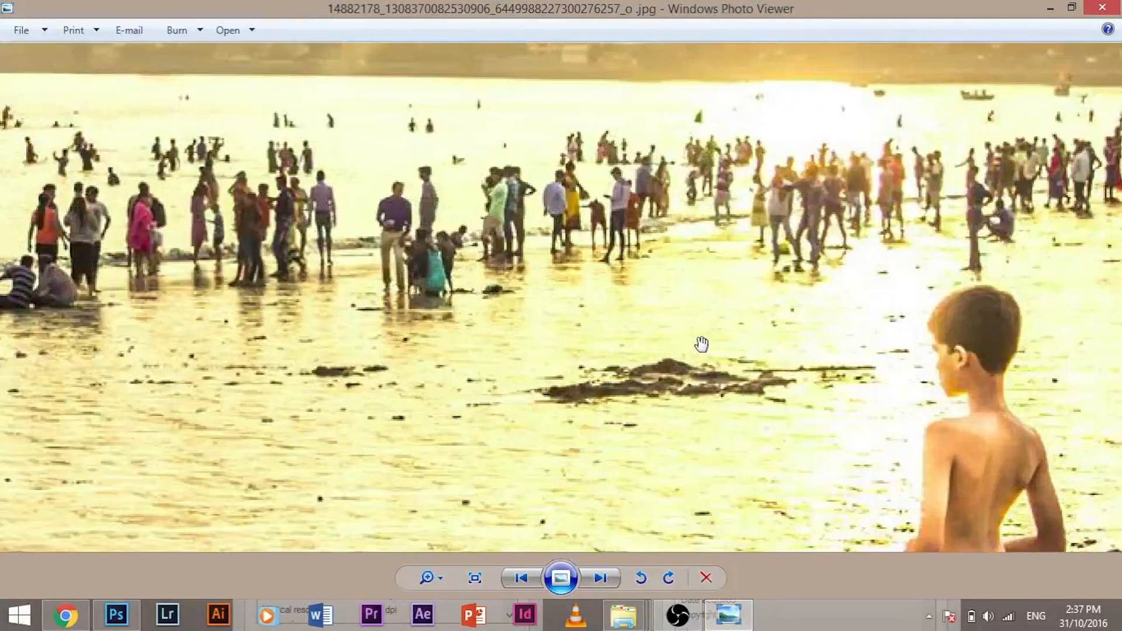
Step: Close the original photo in Windows Photo Viewer and return to the Photoshop document
click(601, 578)
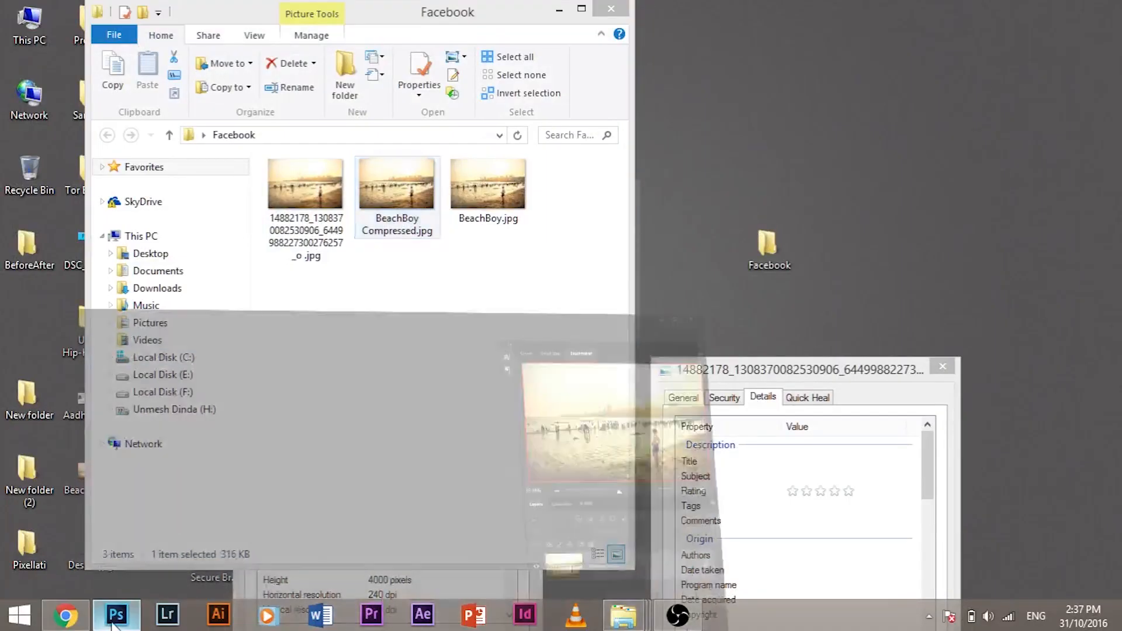
click(117, 616)
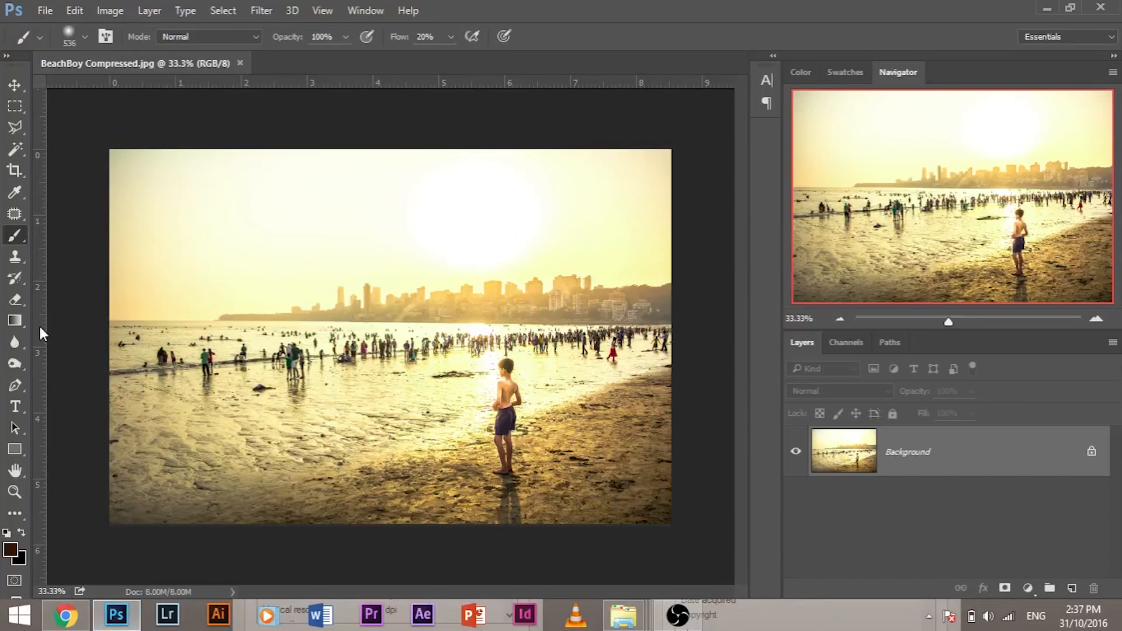
Step: Review Image > Mode to confirm RGB Color at 8 Bits/Channel
click(110, 10)
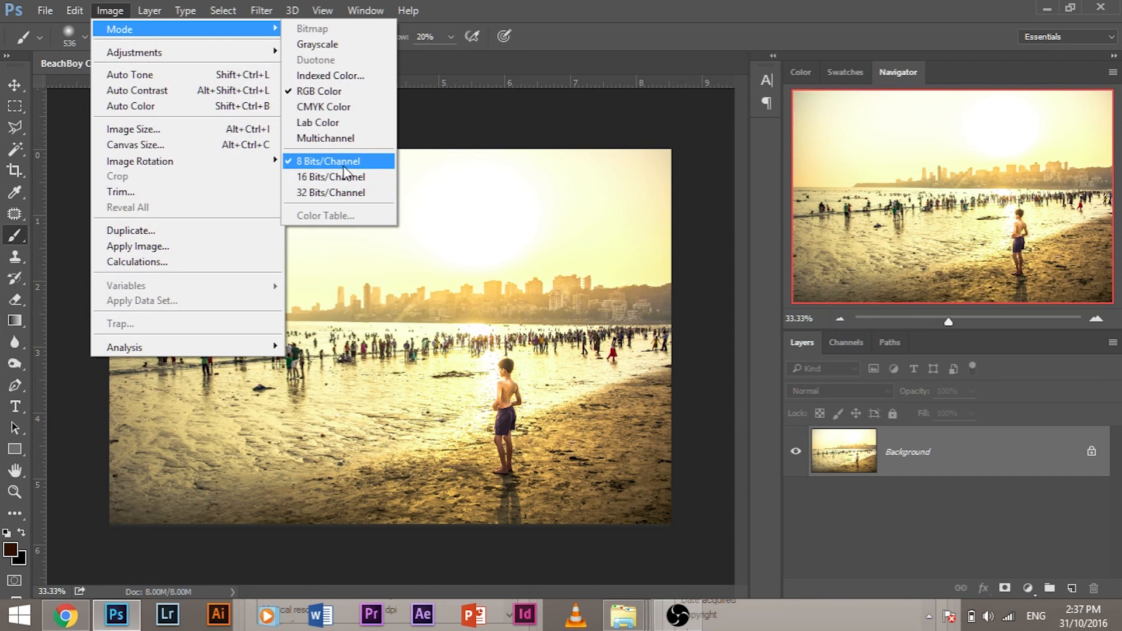
mouse_move(341, 177)
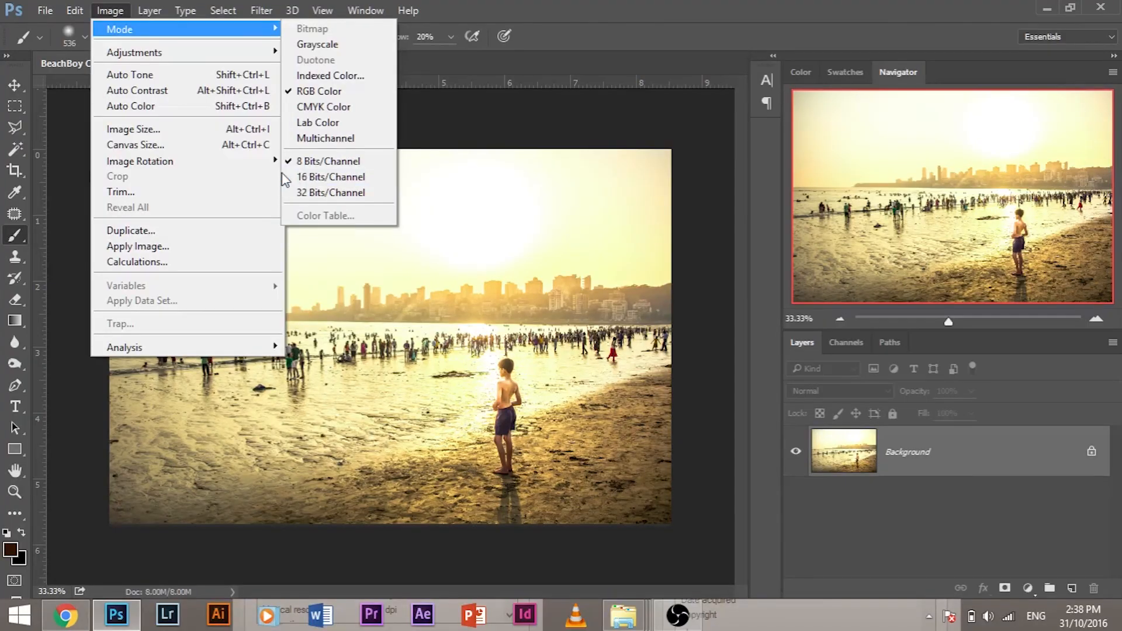
mouse_move(329, 162)
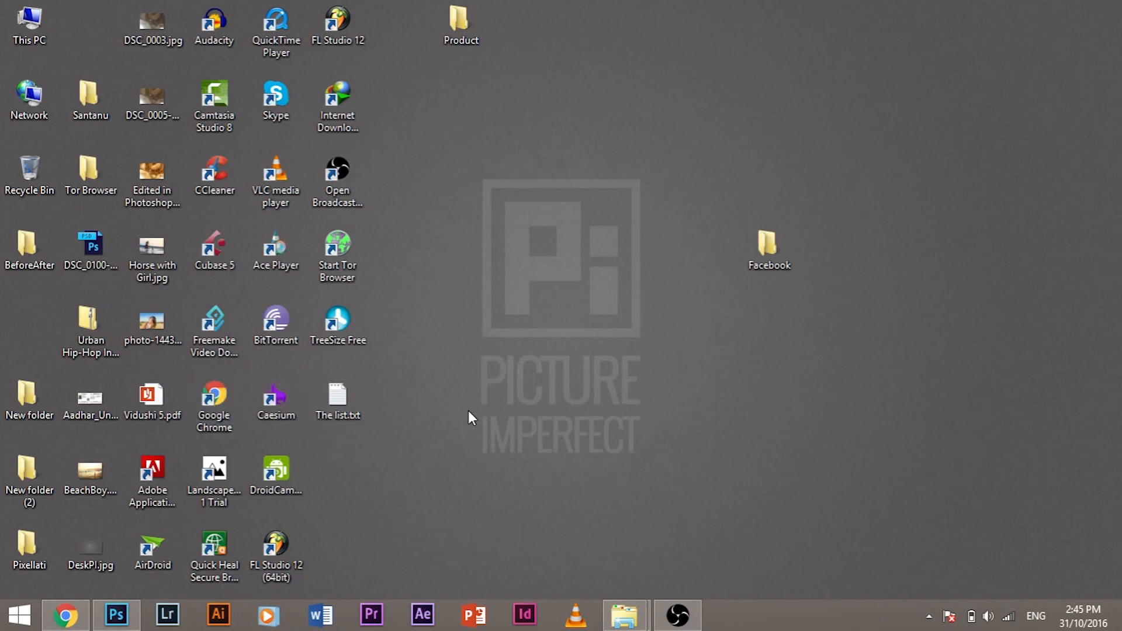
mouse_move(466, 359)
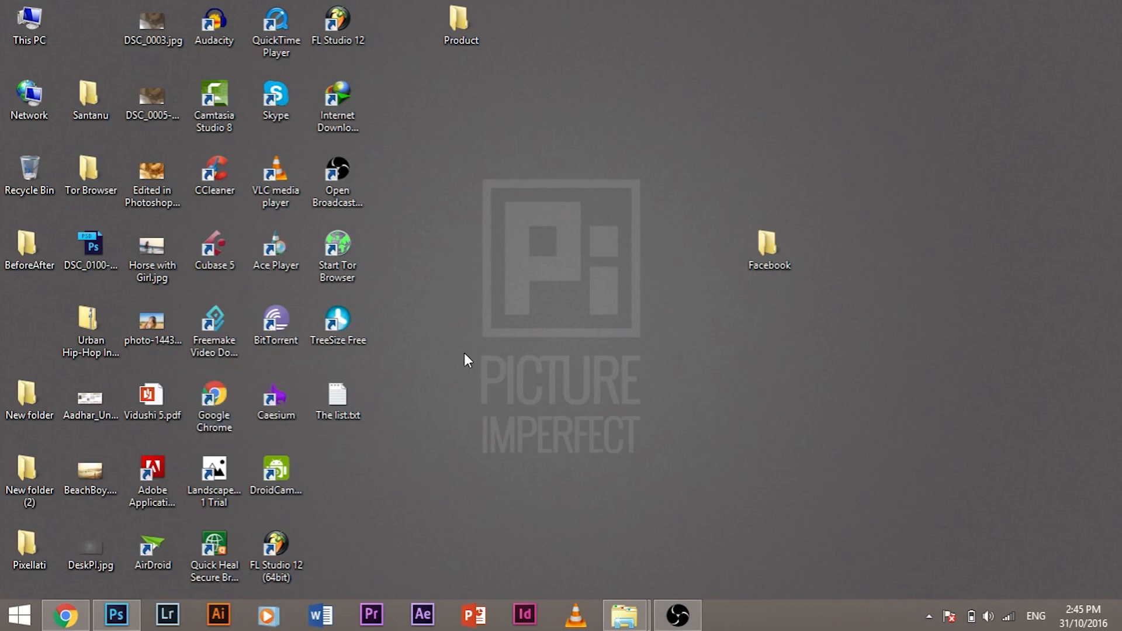
Step: Launch Caesium and confirm the Product folder holds 8 files totalling 37.3 MB
double_click(275, 398)
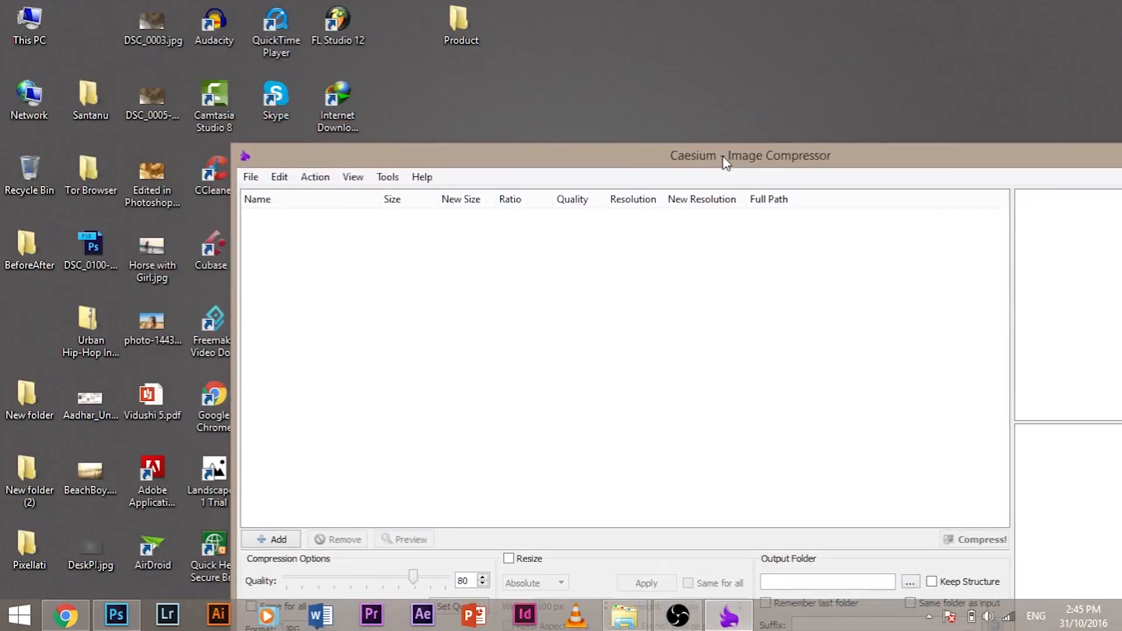
double_click(461, 25)
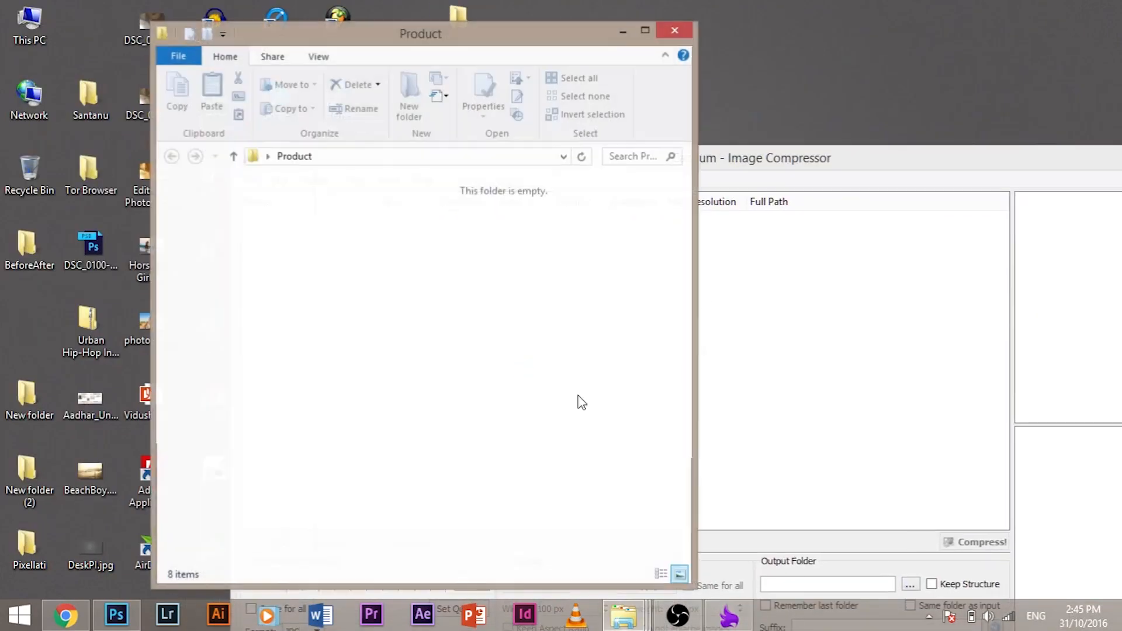
click(673, 30)
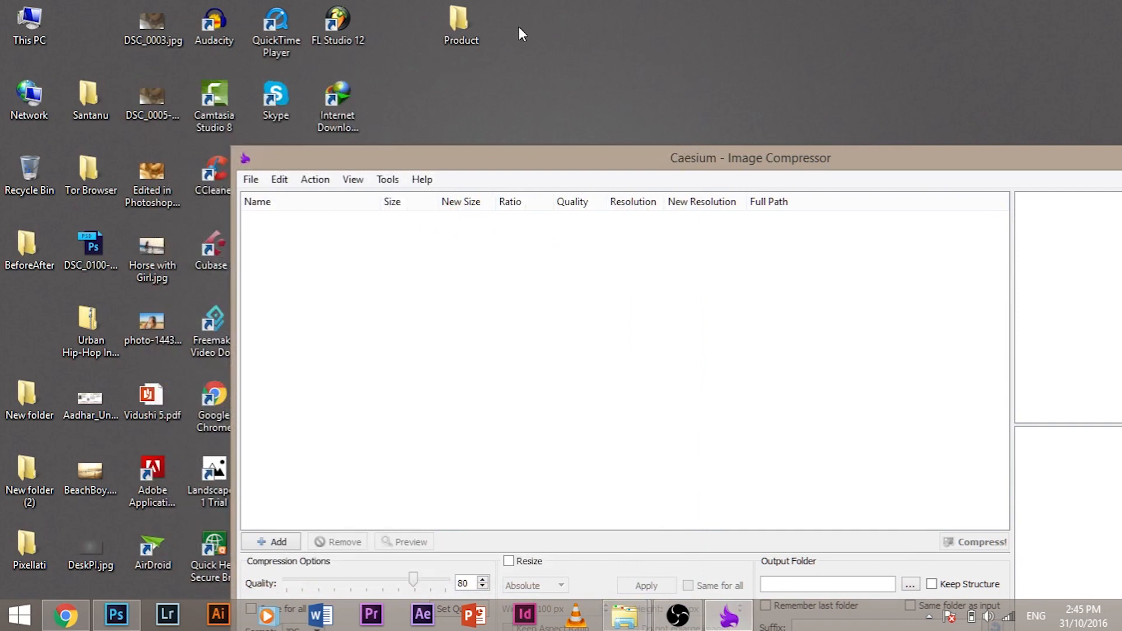
right_click(461, 25)
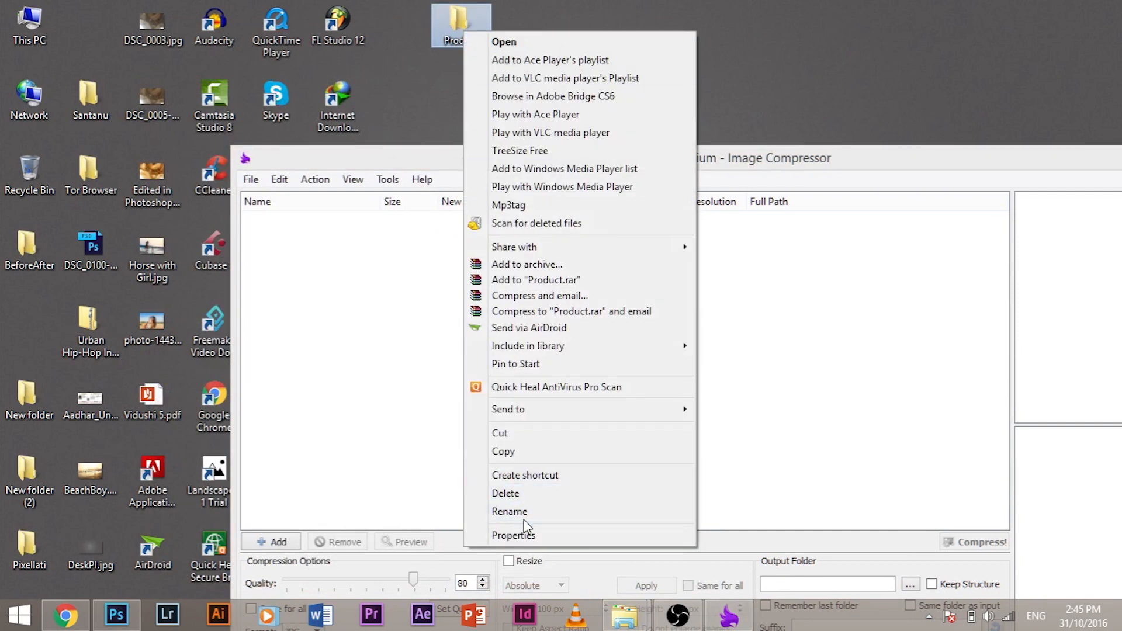
click(513, 535)
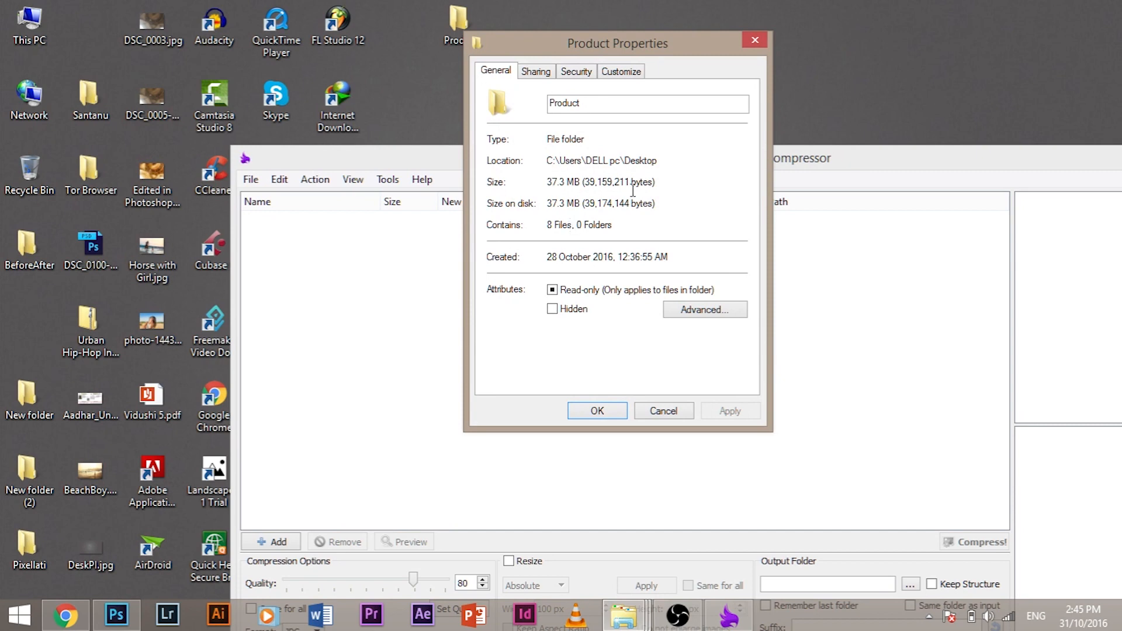
click(597, 411)
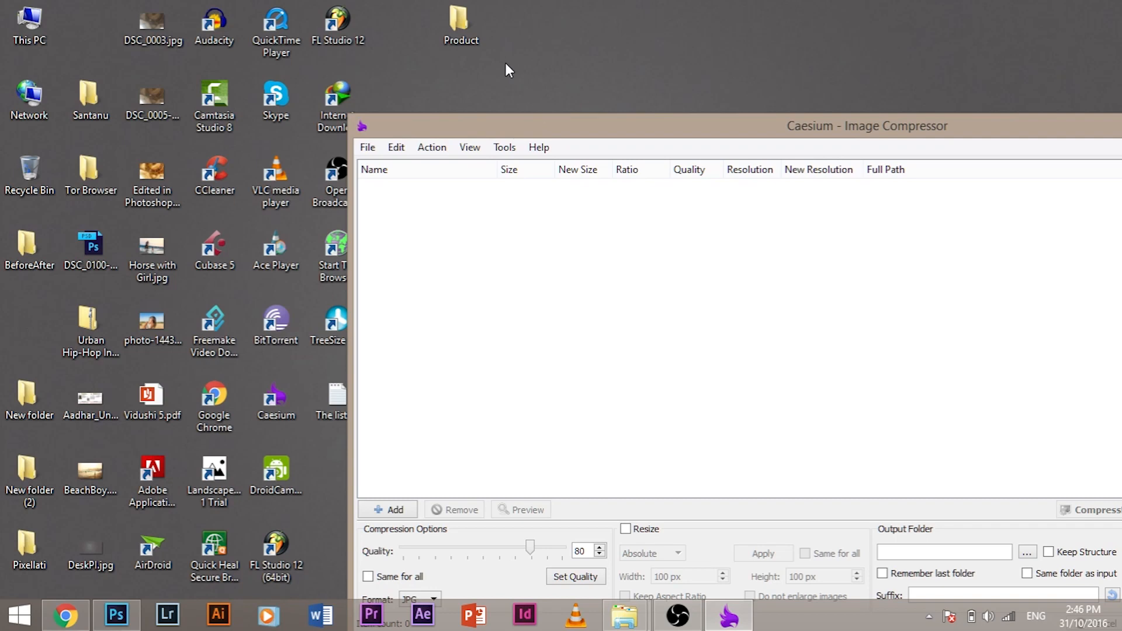
Step: Add the eight Product photos and set all of them to quality 40 in JPG format
click(387, 510)
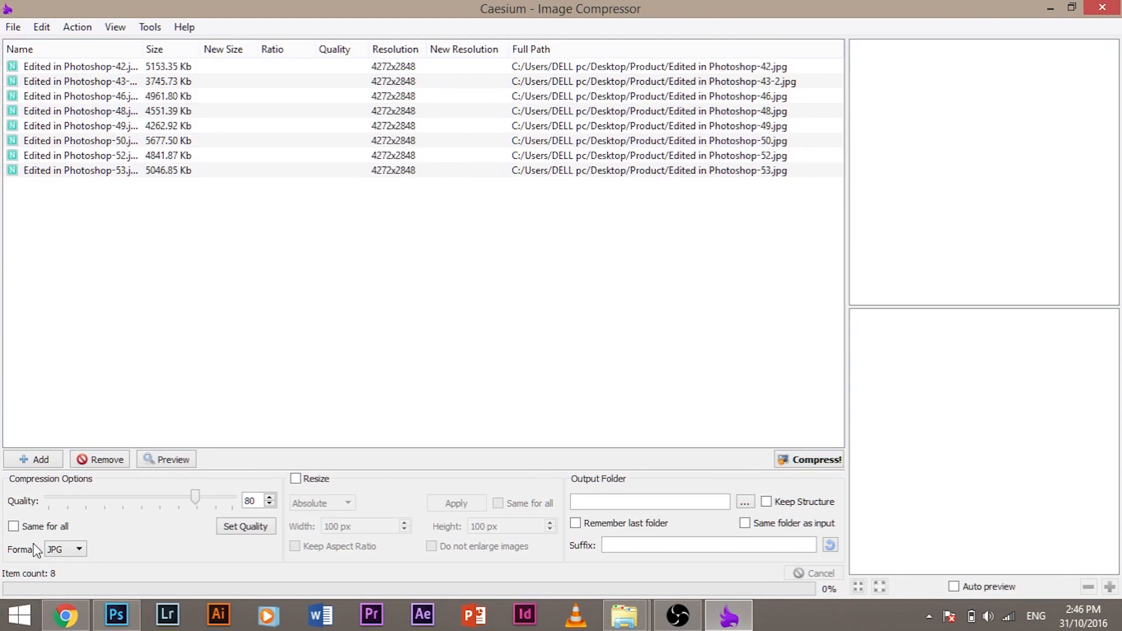
mouse_move(266, 485)
text(40)
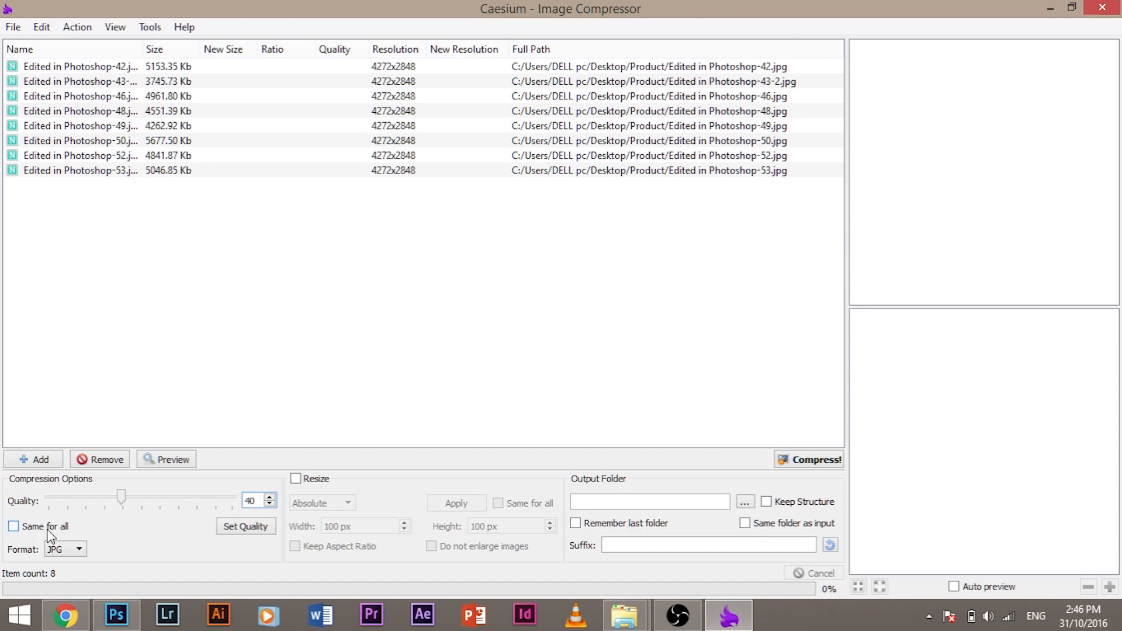
click(63, 549)
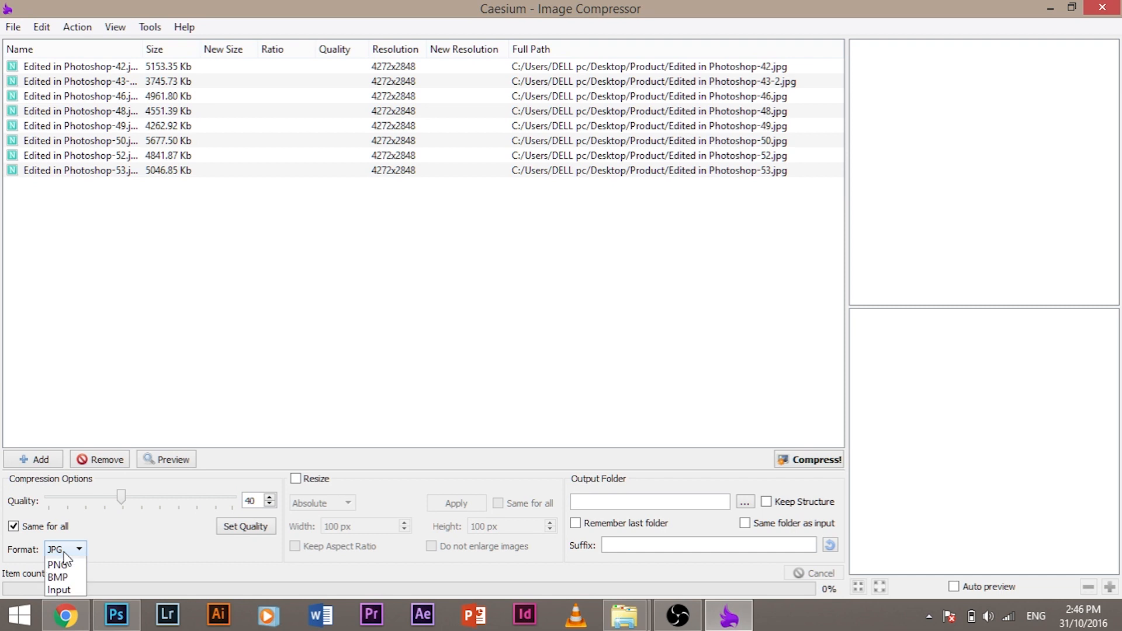
click(246, 526)
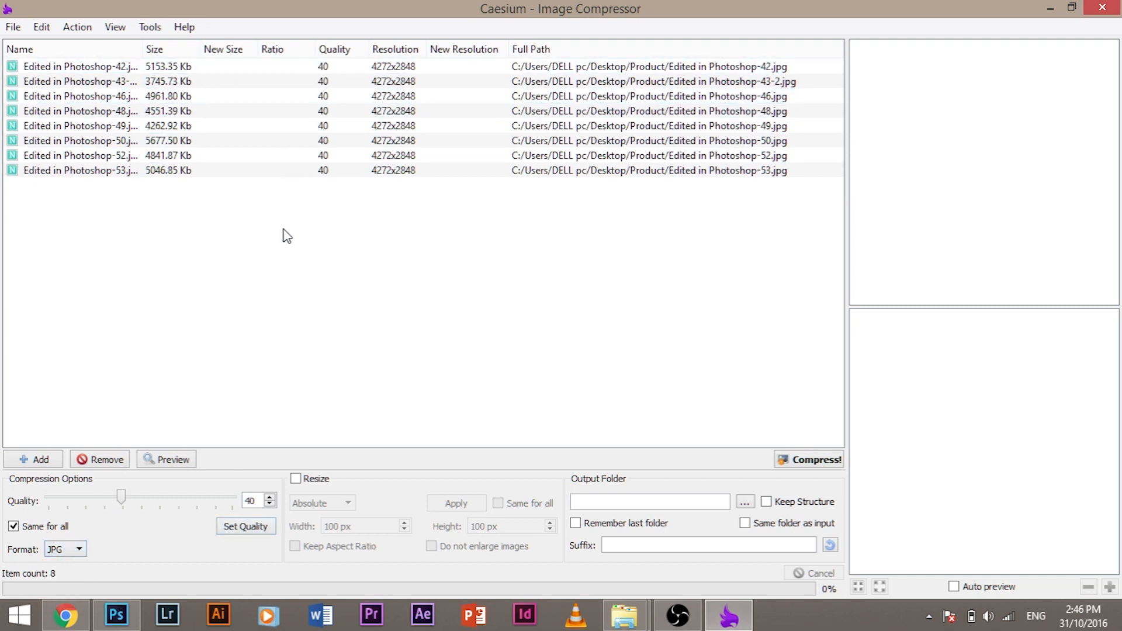
mouse_move(323, 499)
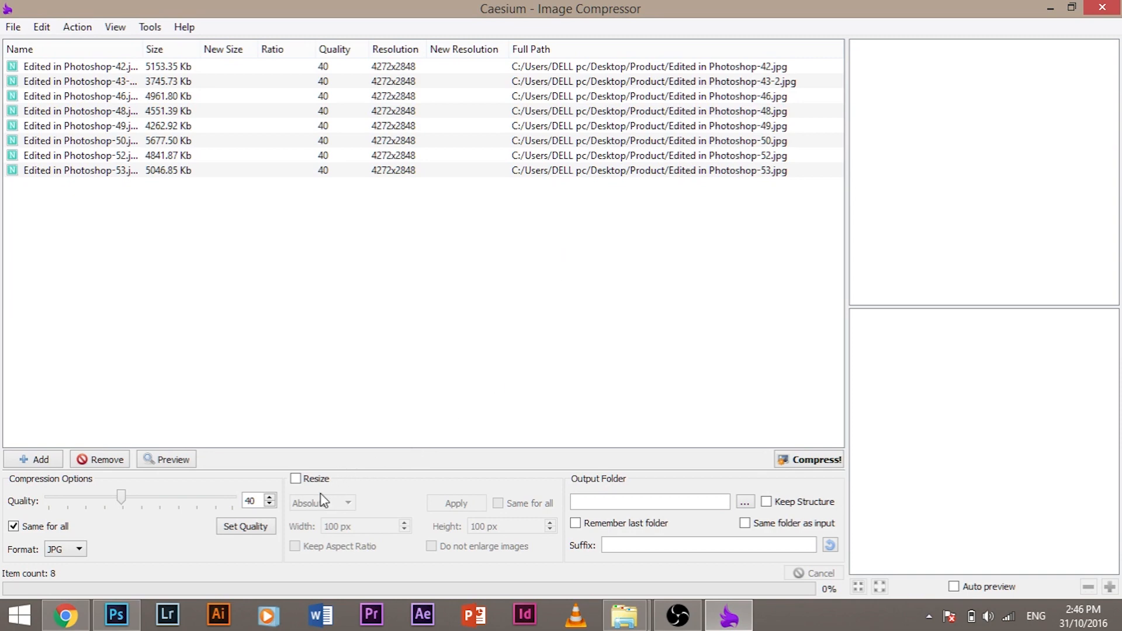
Step: Resize all eight photos to 50 percent with aspect ratio kept, giving 2136x1424
click(295, 479)
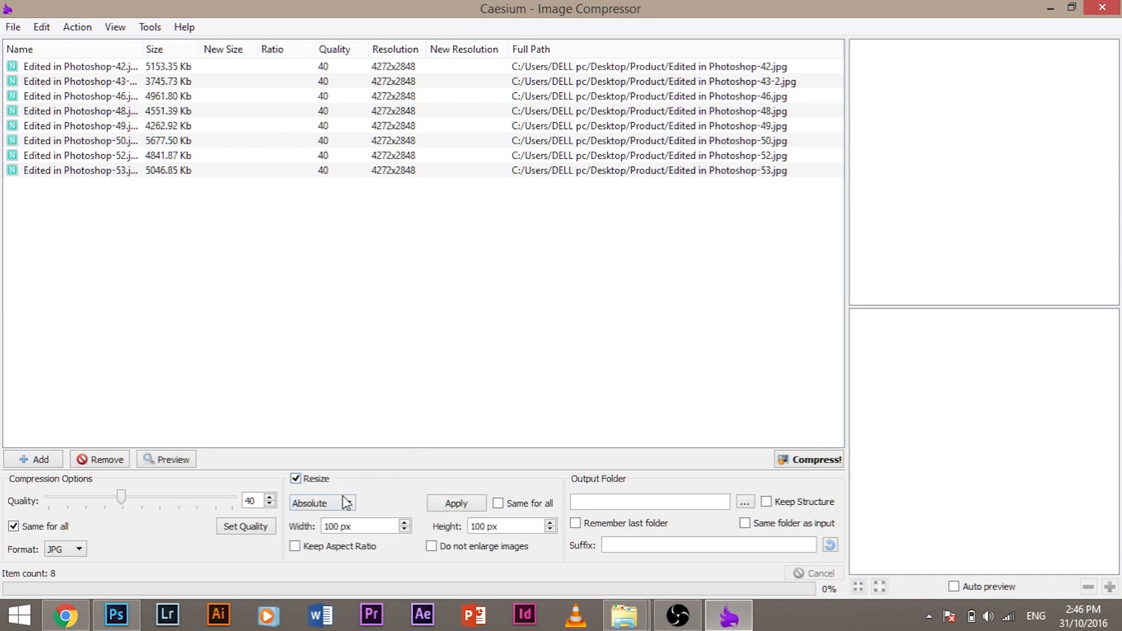
click(321, 503)
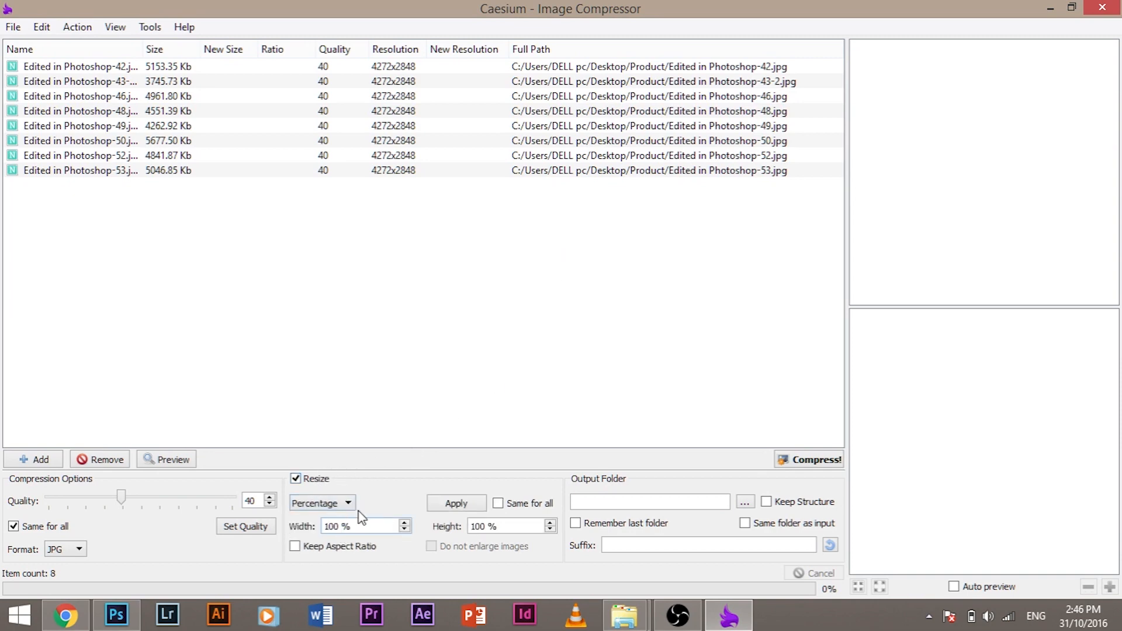
mouse_move(340, 435)
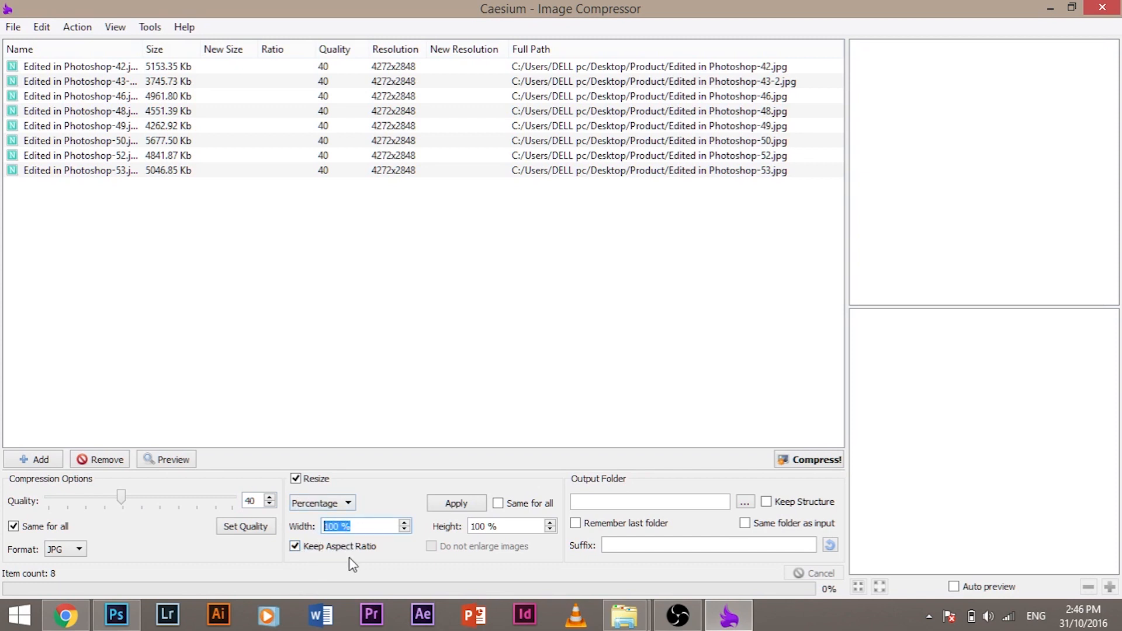
mouse_move(43, 562)
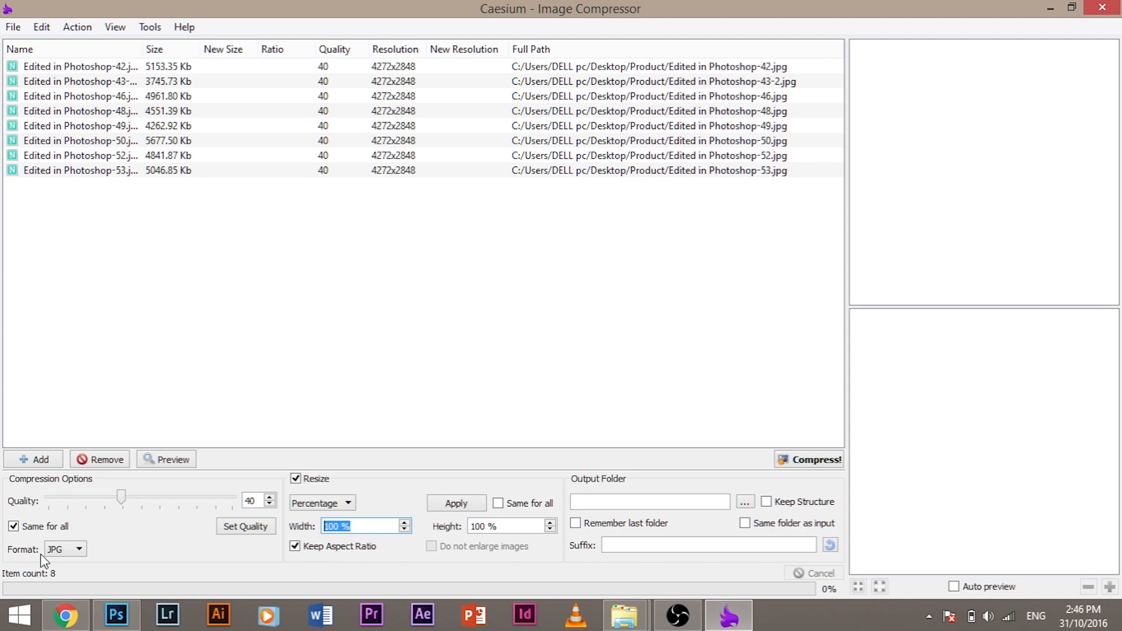
text(40)
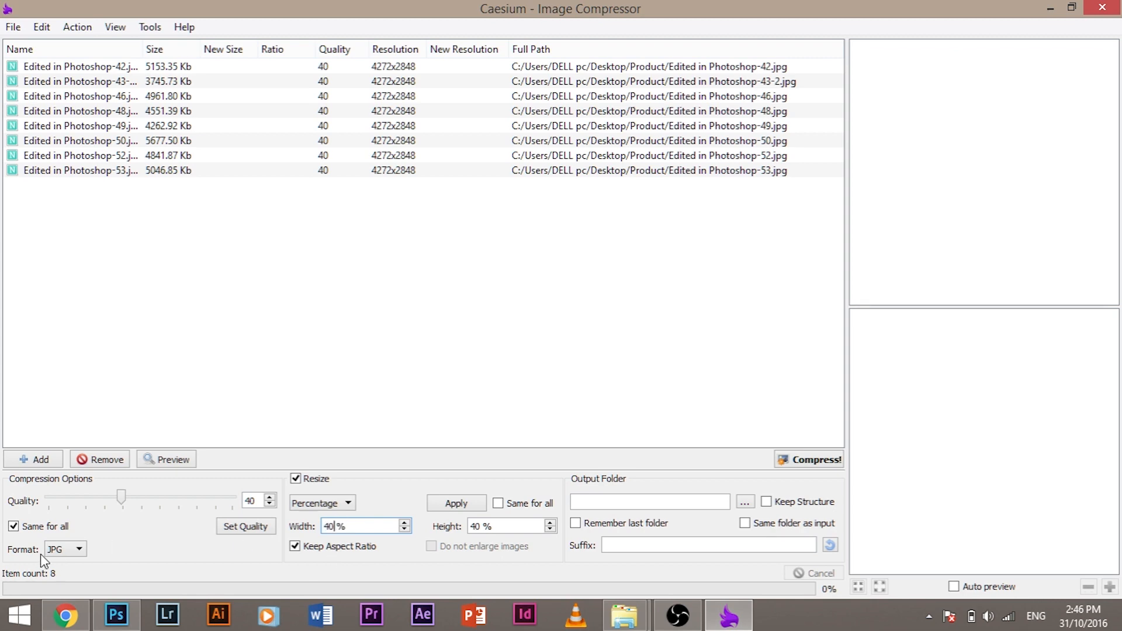
click(456, 503)
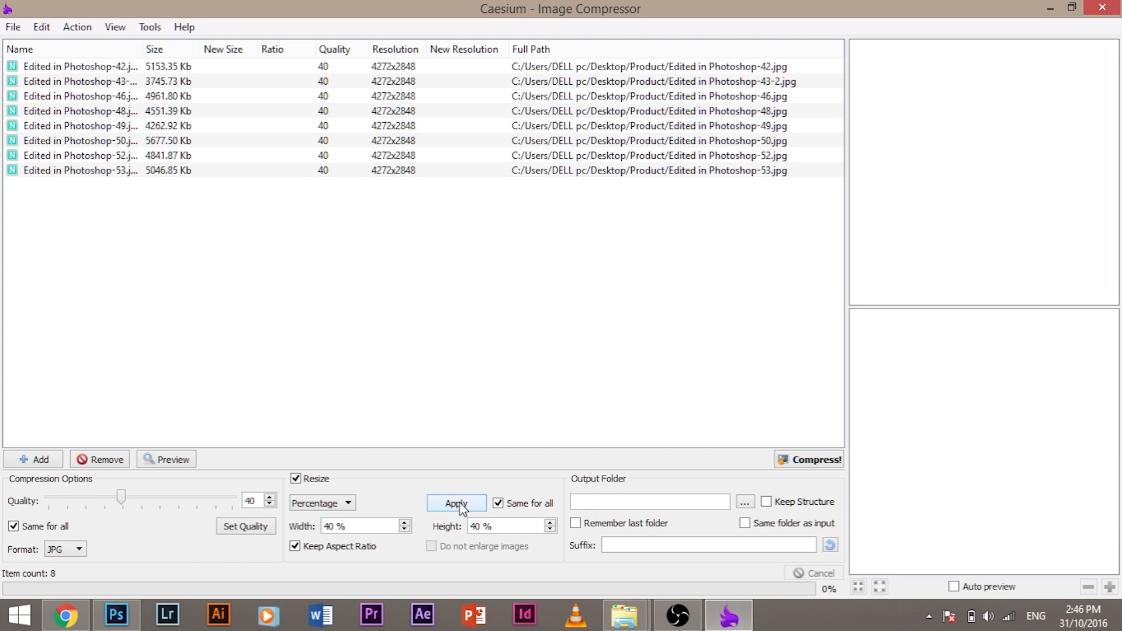
click(456, 503)
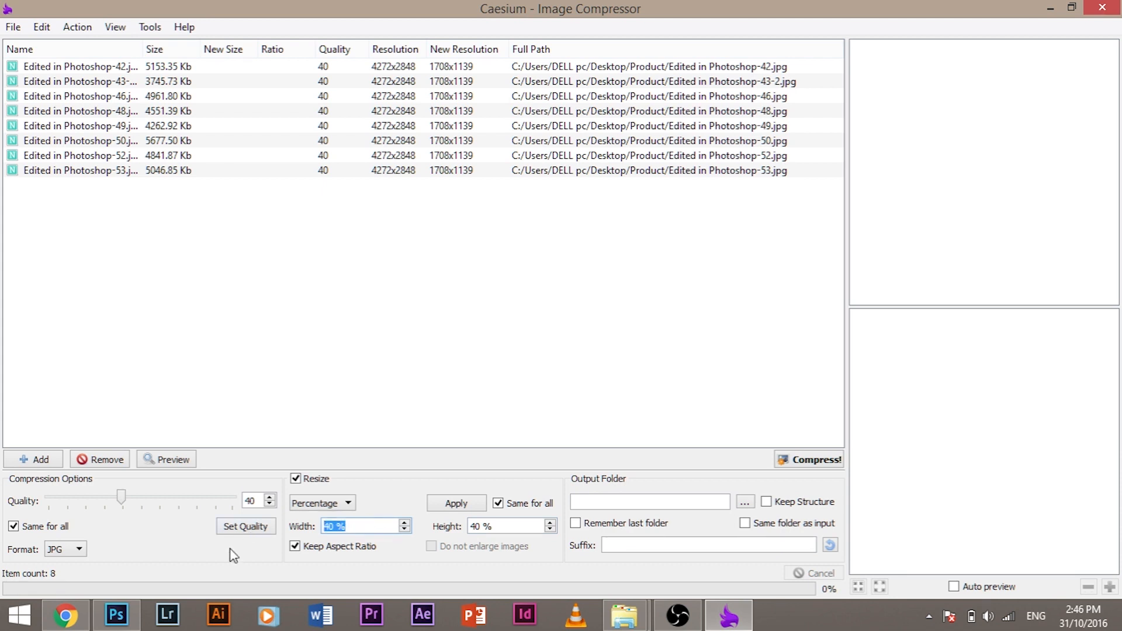
click(455, 503)
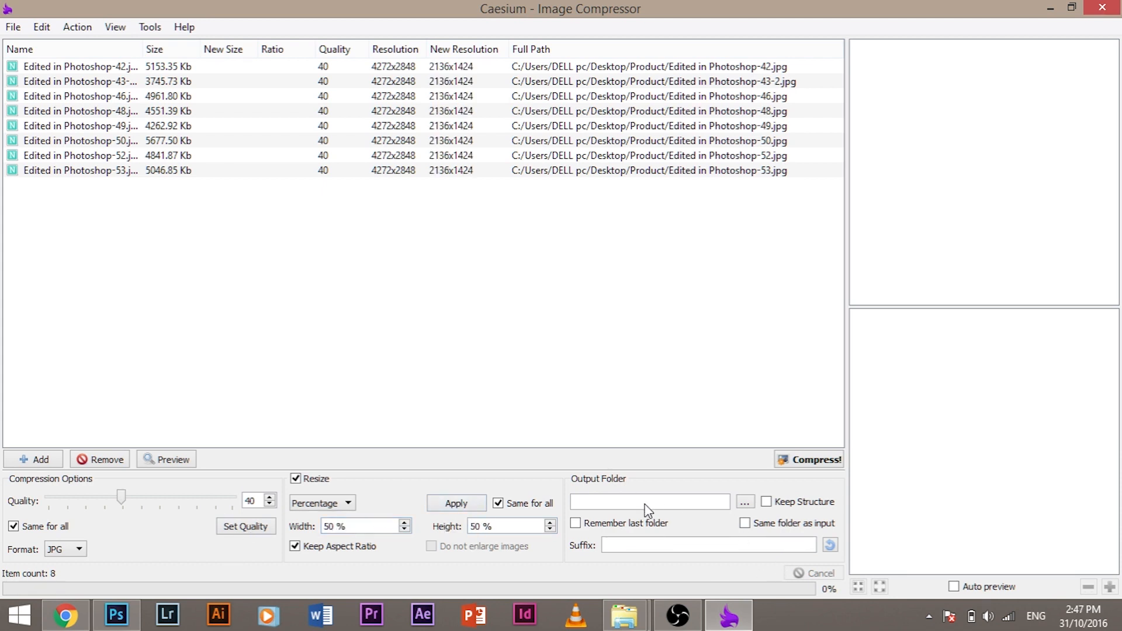
mouse_move(757, 489)
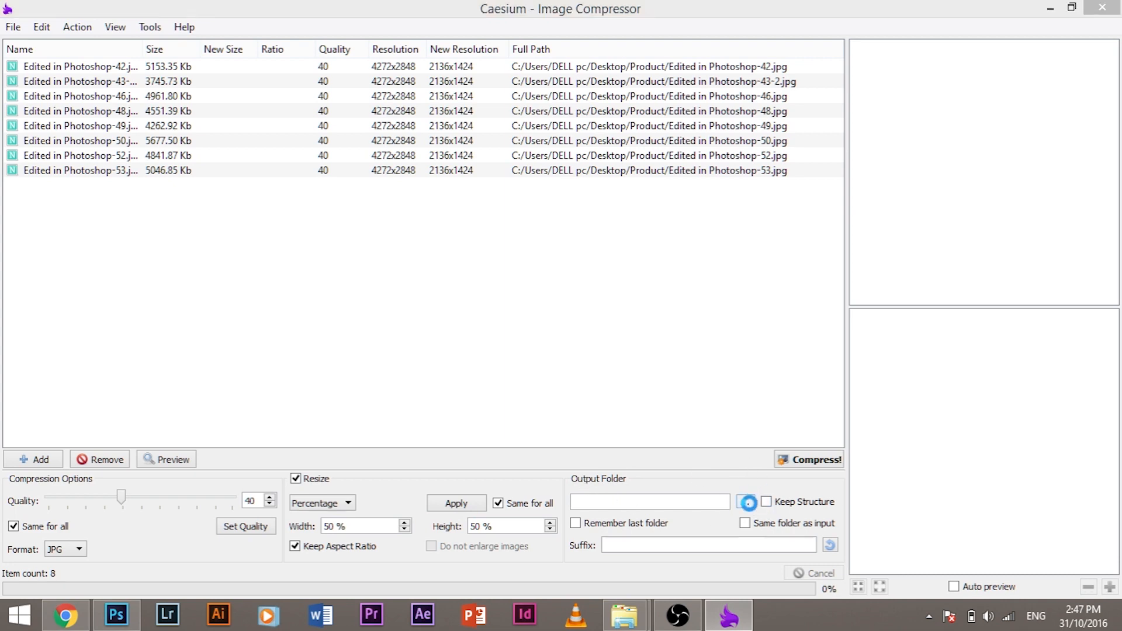
Step: Create a 'Product Compressed' desktop folder and select it as Caesium's output folder
click(745, 502)
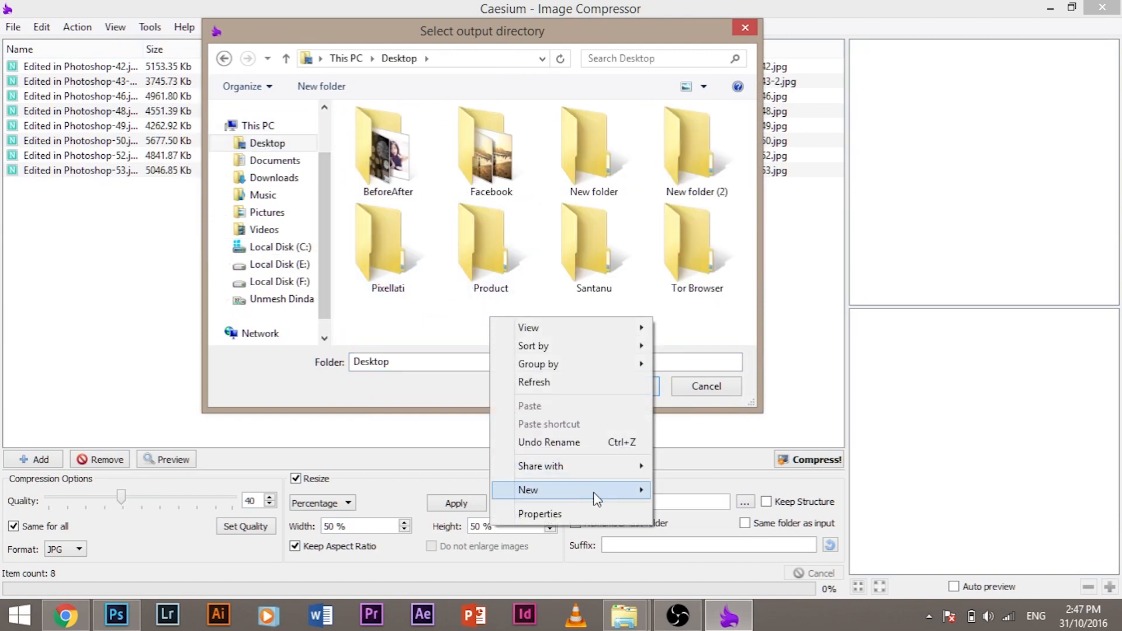
click(528, 490)
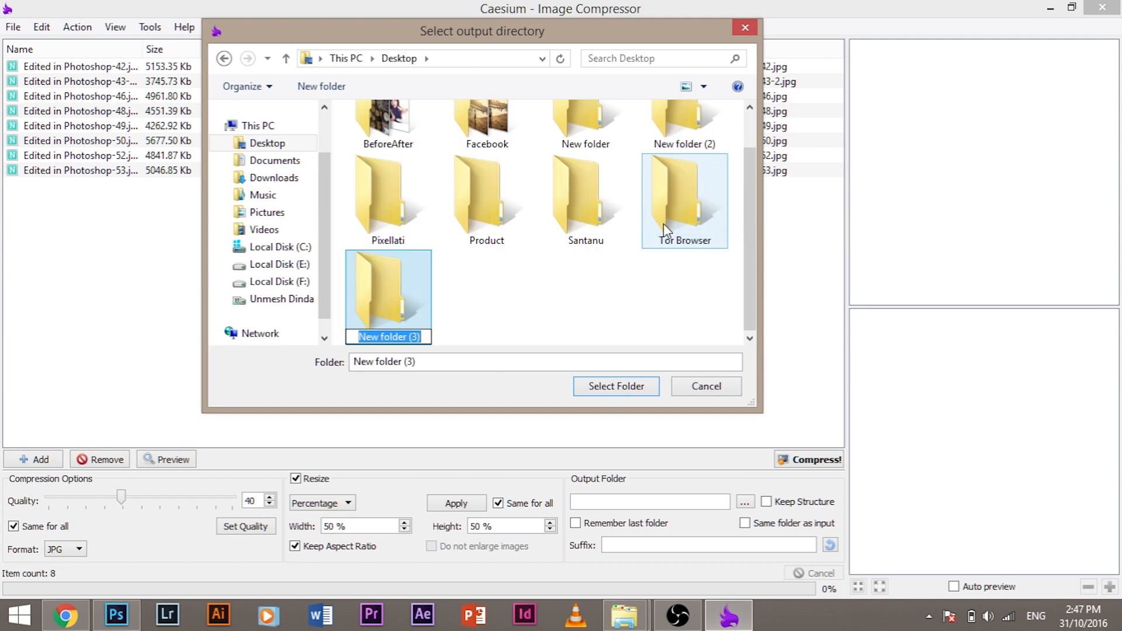
text(Product Compressed)
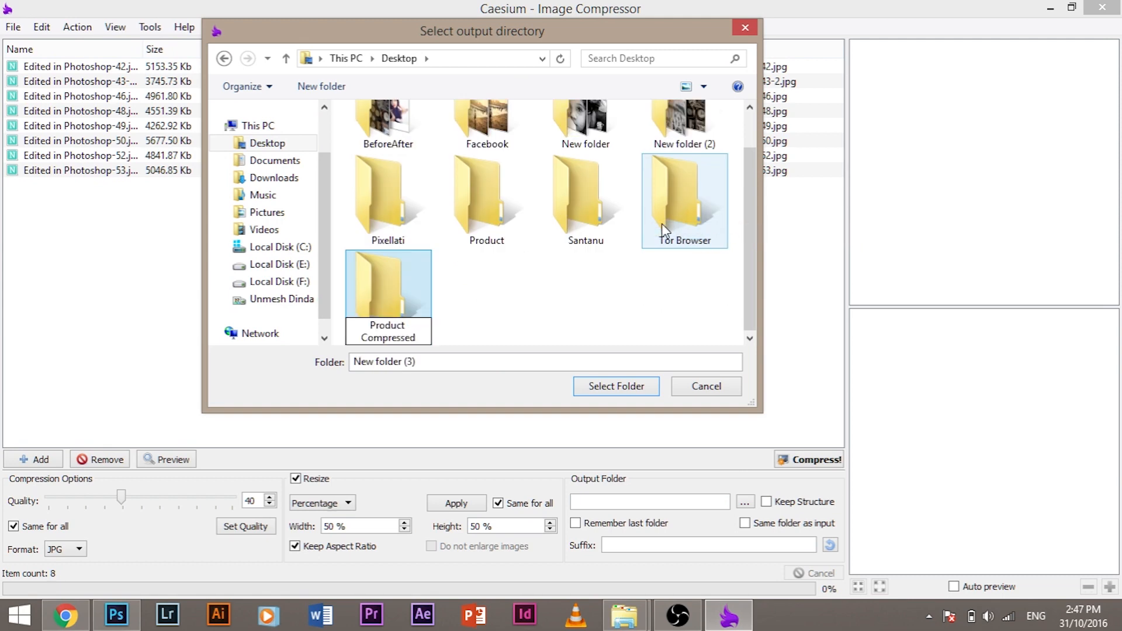
double_click(387, 284)
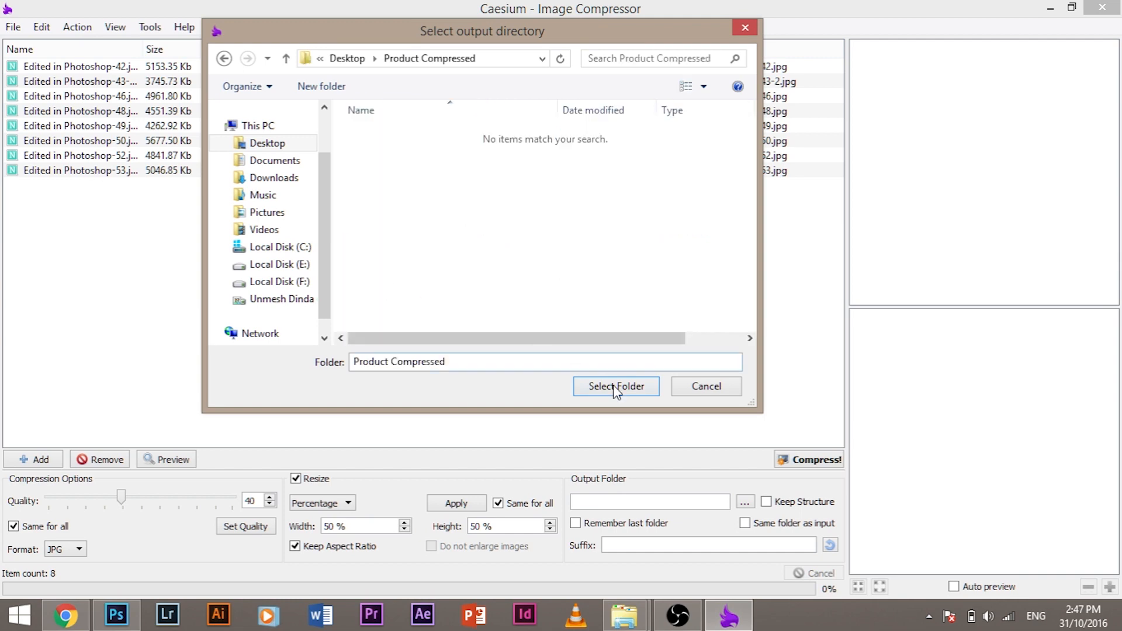
click(616, 386)
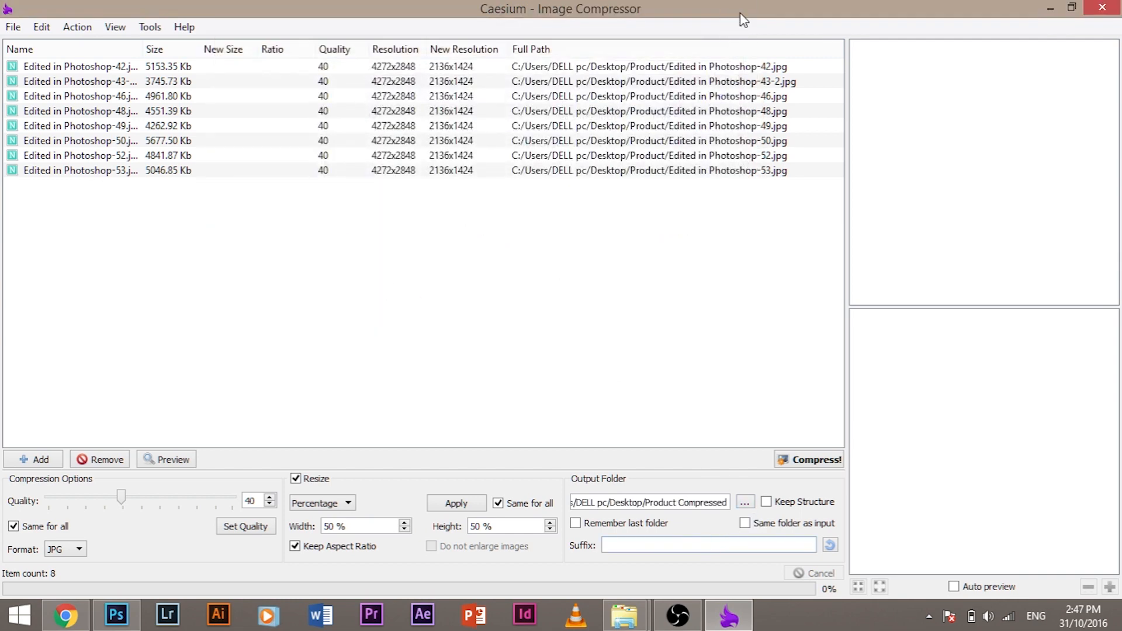
Step: Compress the eight photos, then open the Product Compressed folder holding 1.17 MB
click(808, 459)
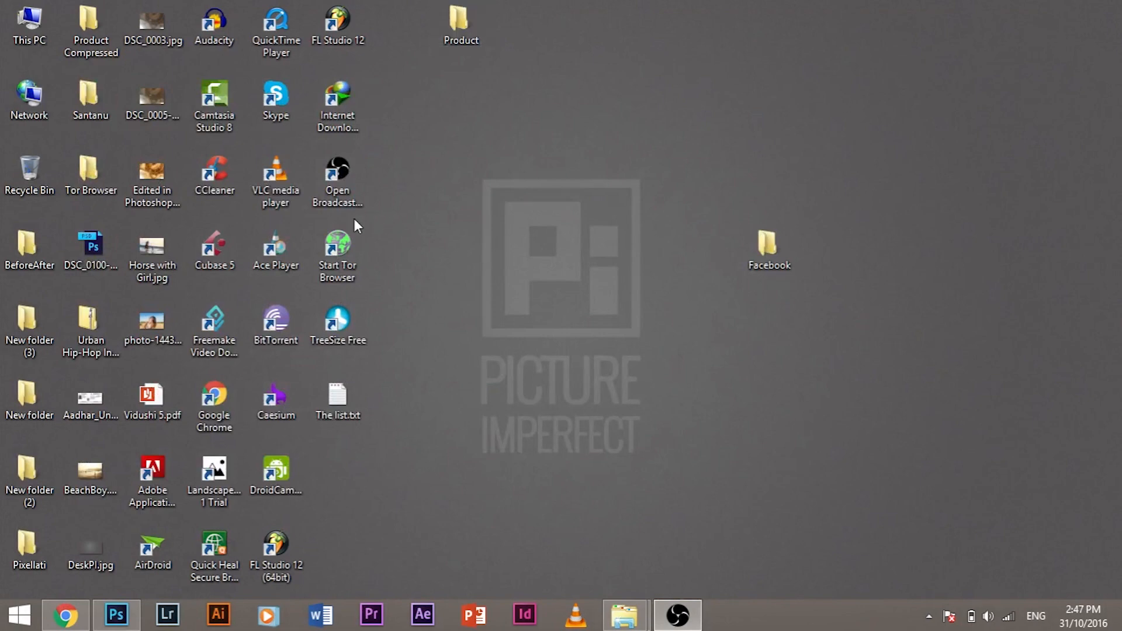
click(152, 23)
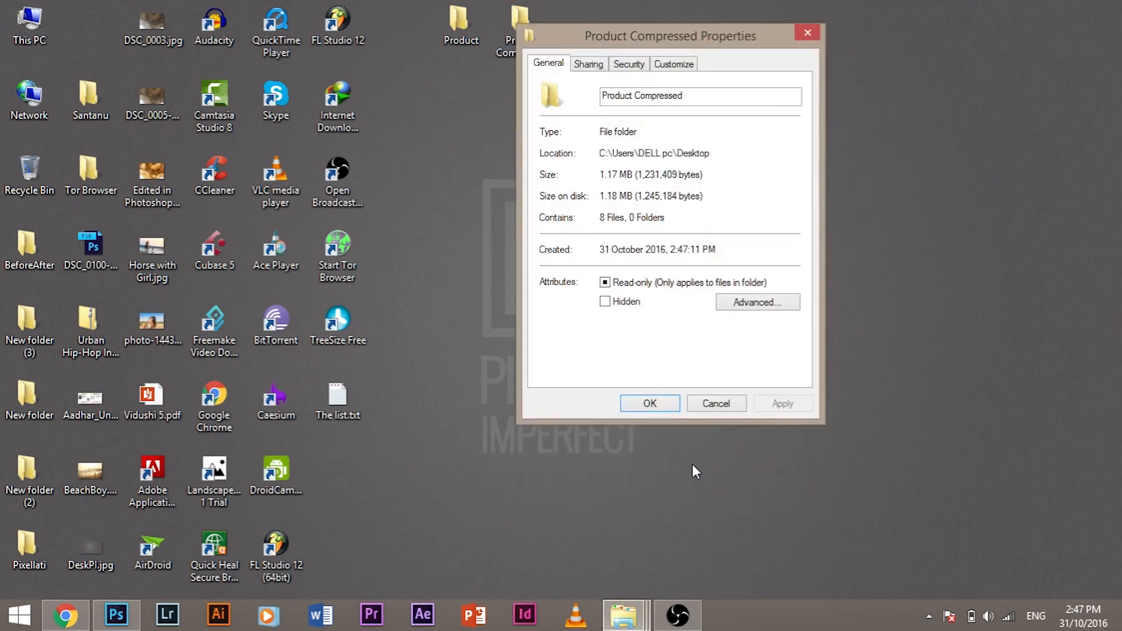
mouse_move(797, 93)
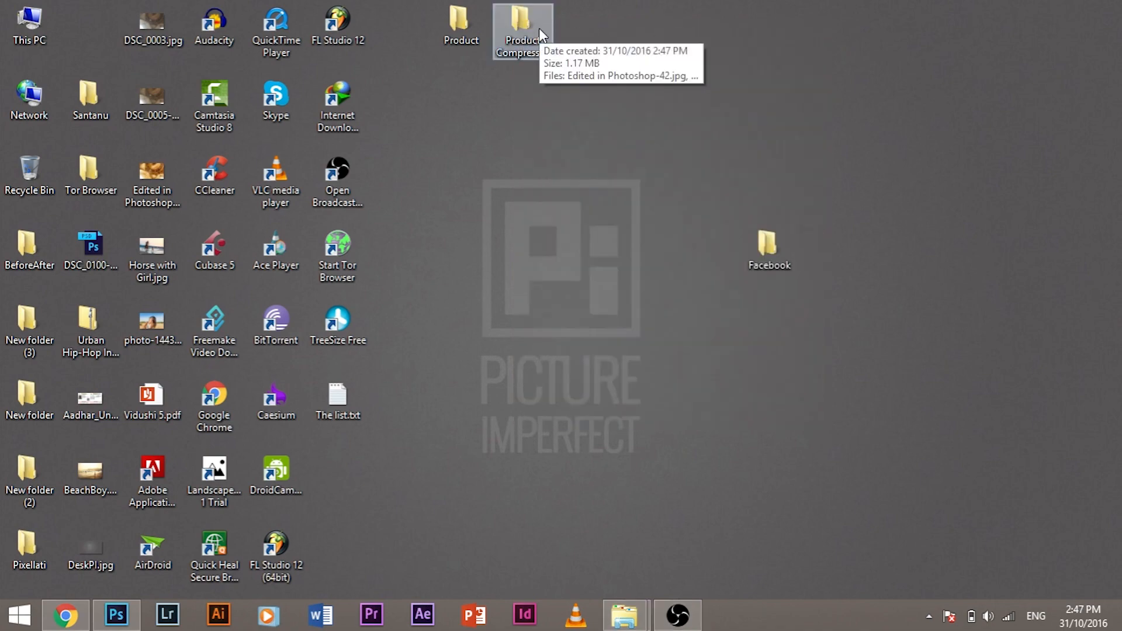
double_click(523, 25)
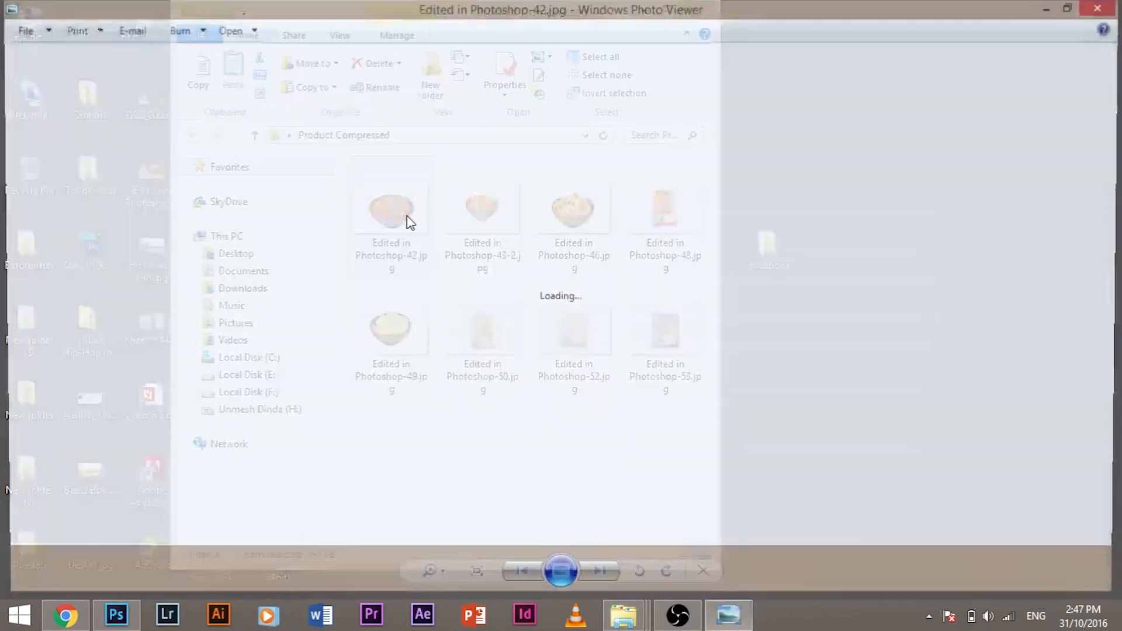